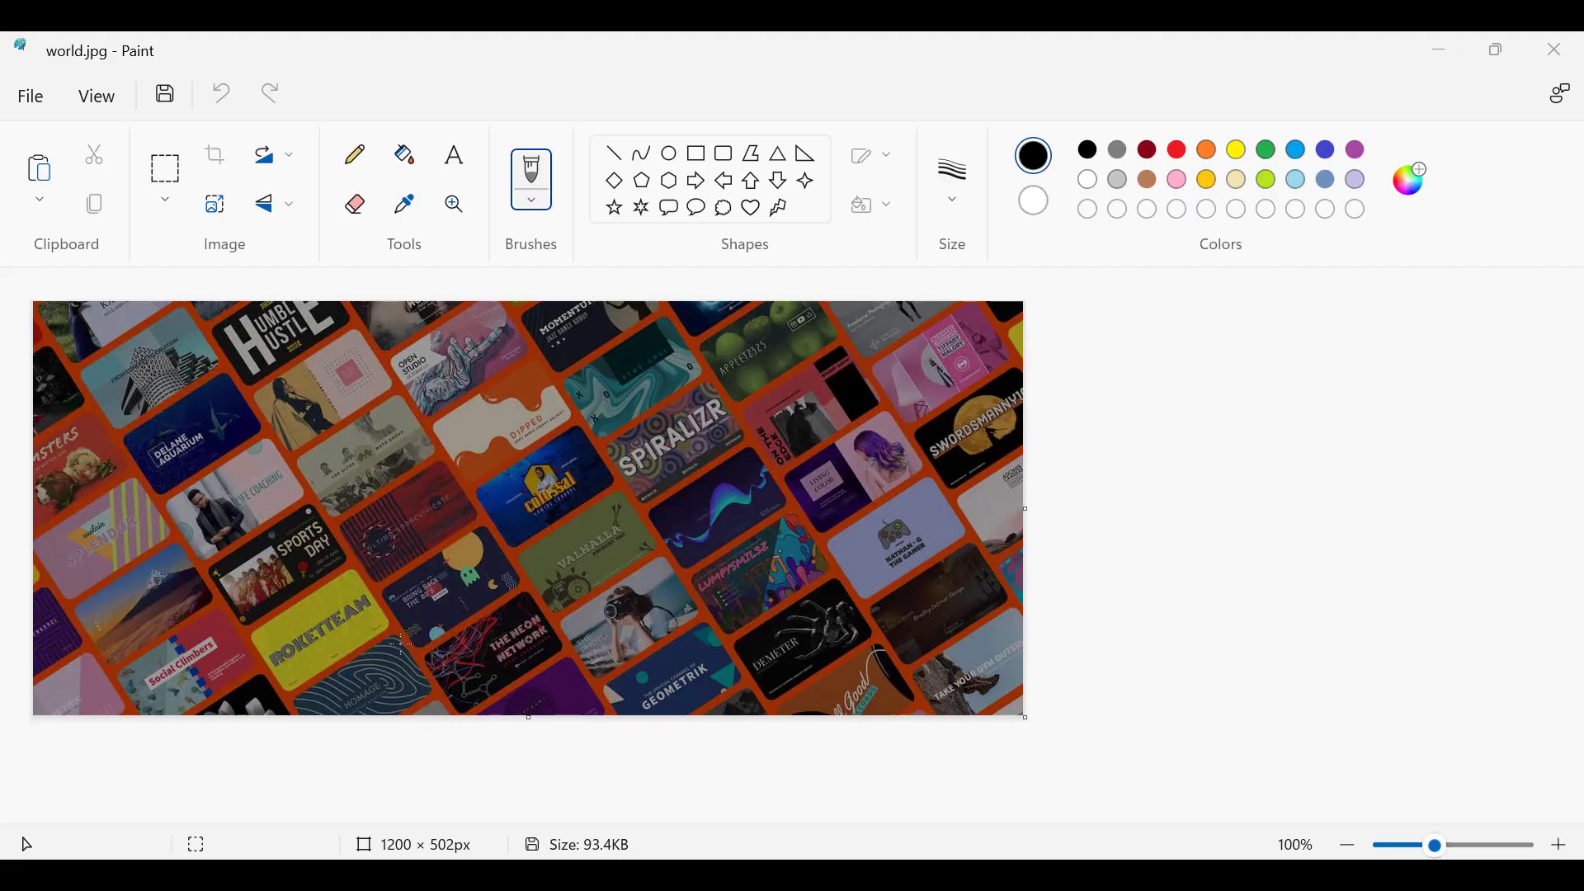
pyautogui.moveTo(197, 677)
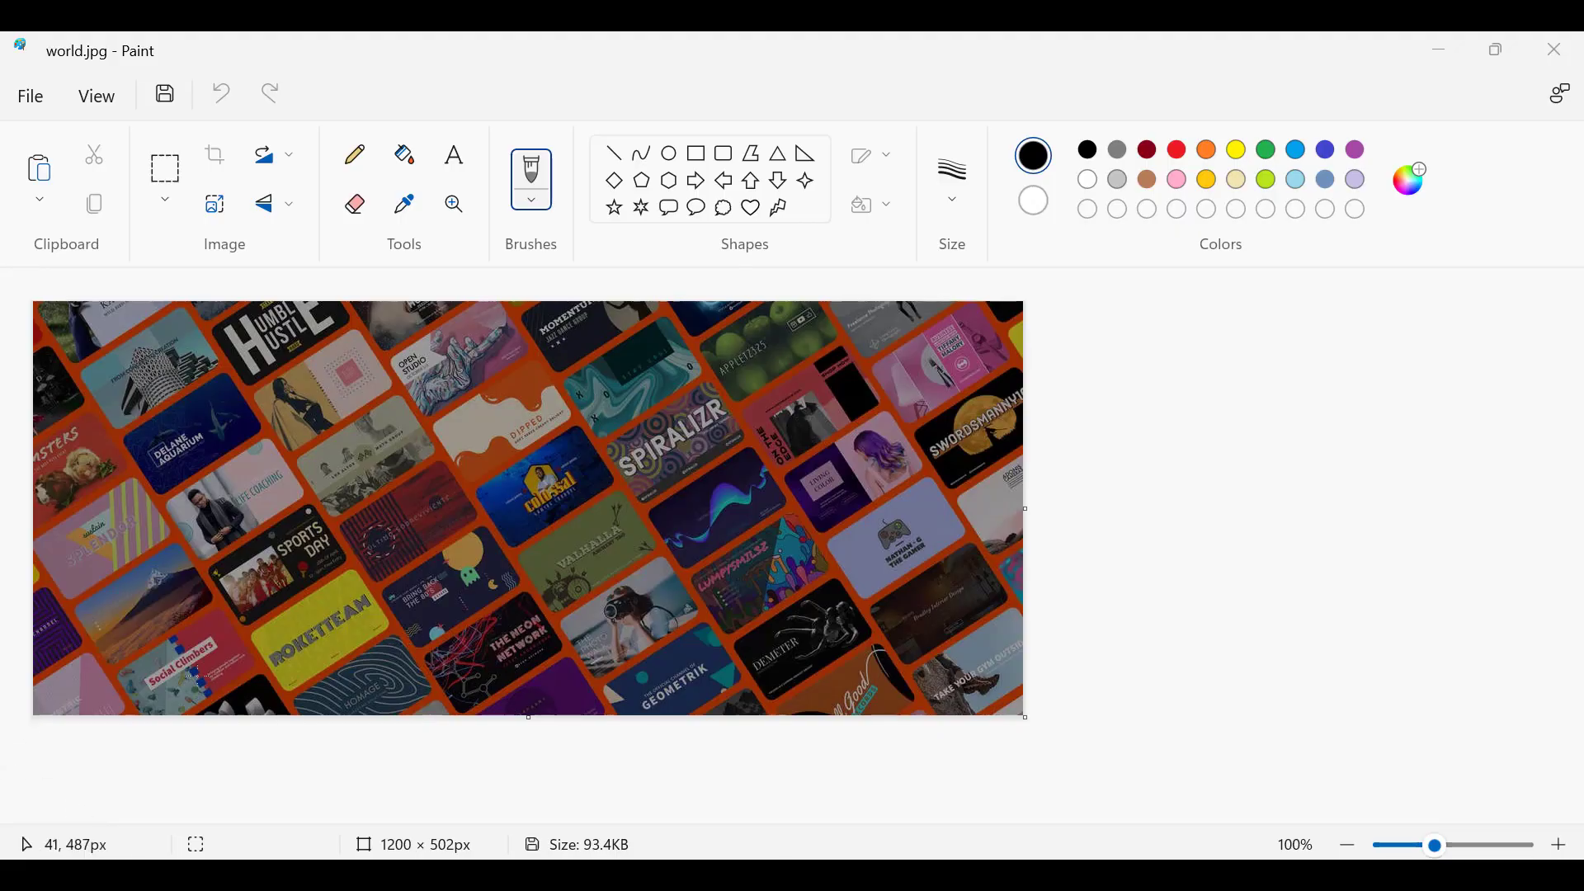
pyautogui.moveTo(843, 576)
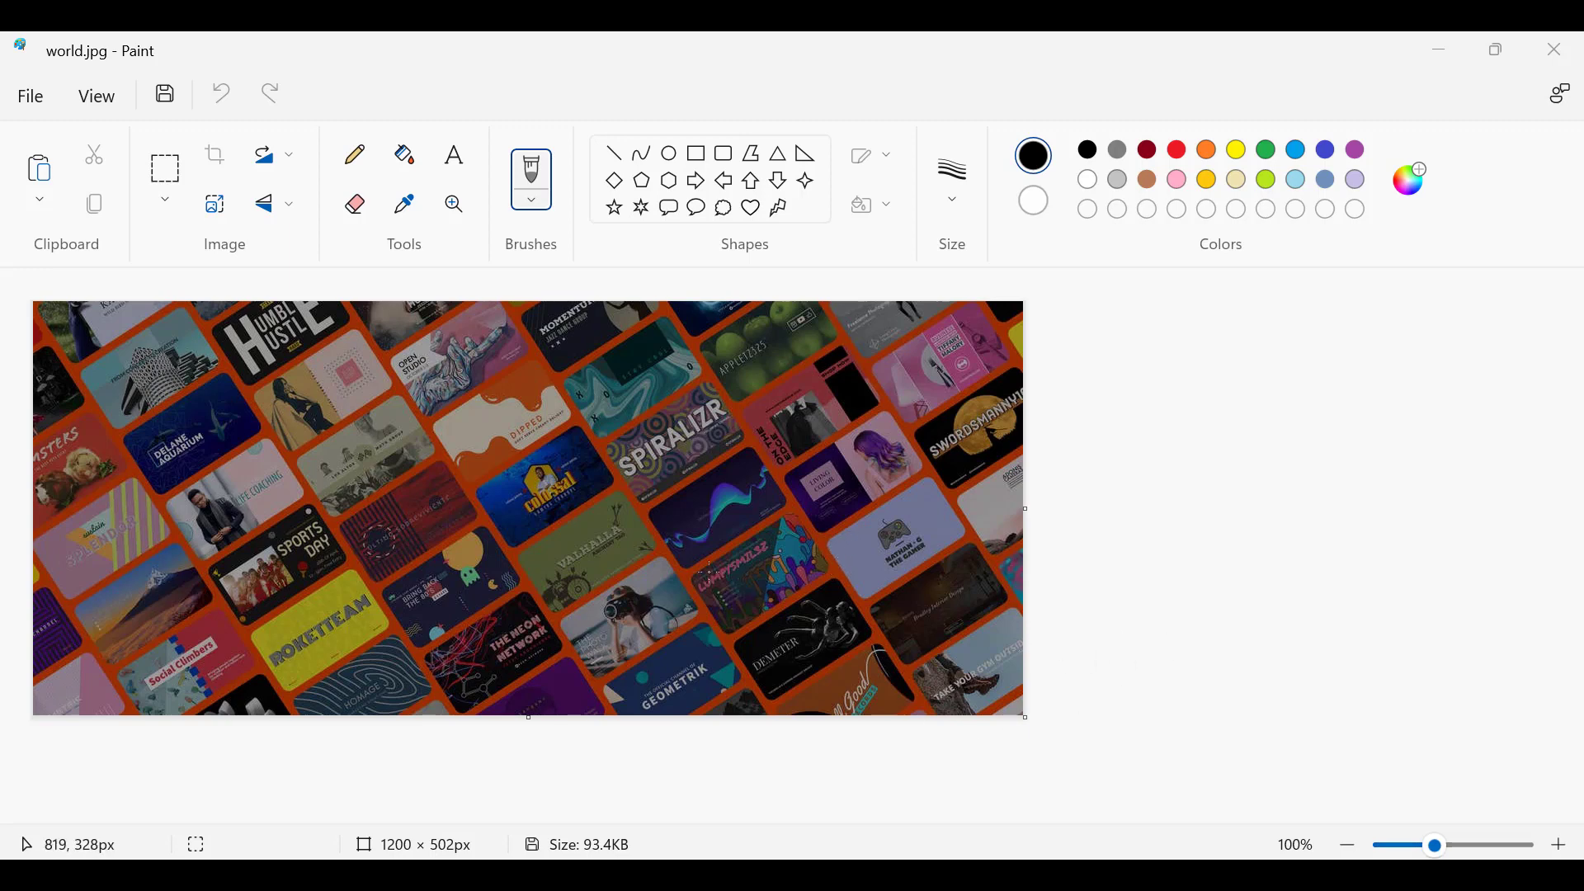
pyautogui.moveTo(434, 854)
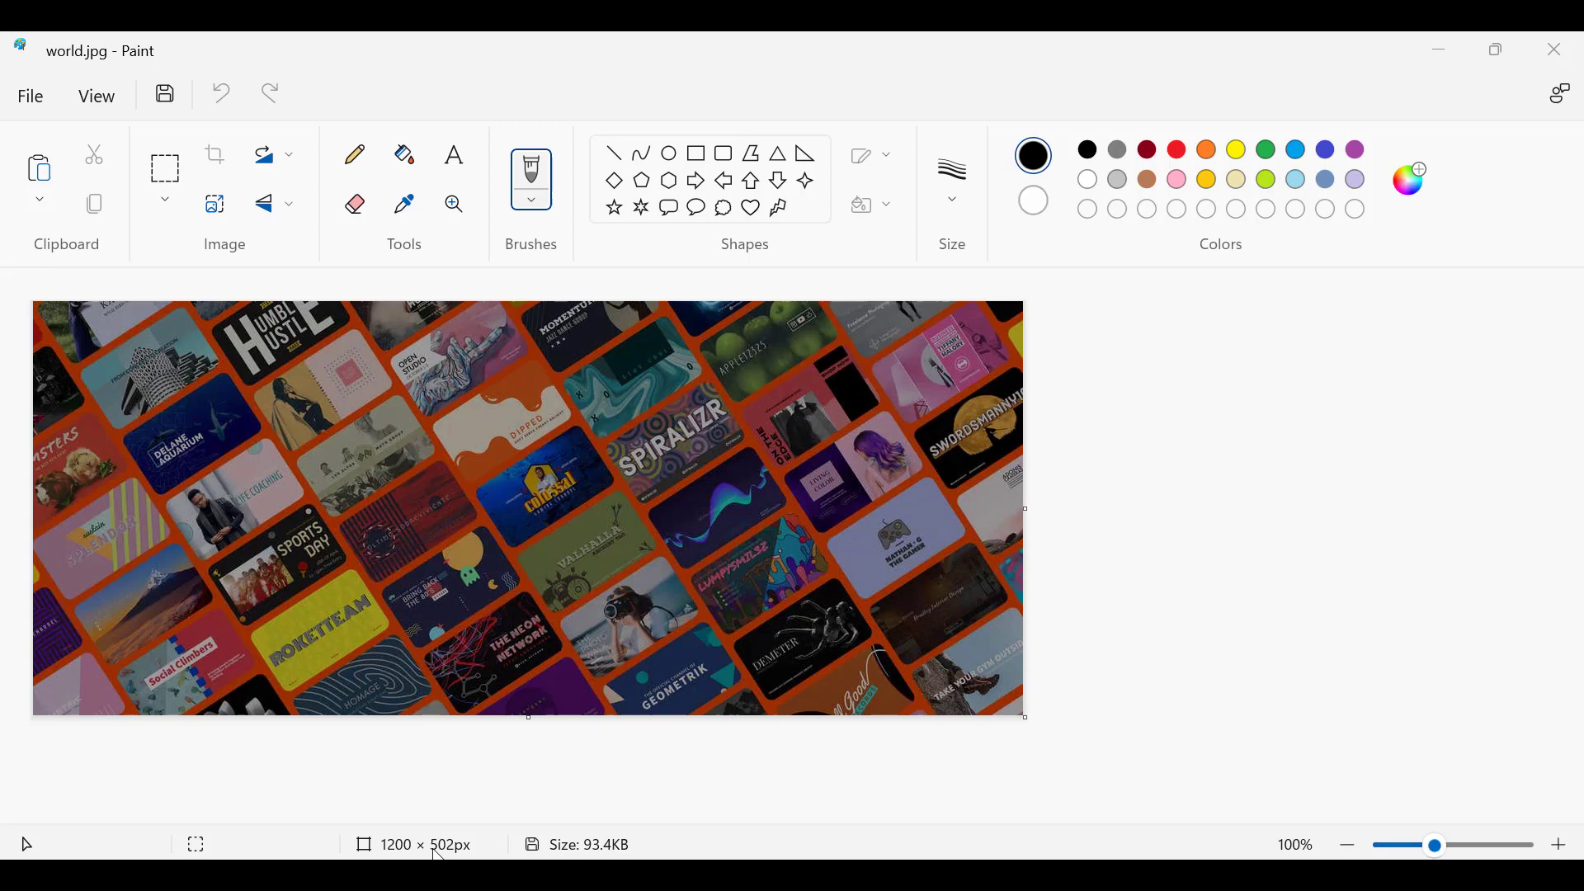
pyautogui.moveTo(509, 794)
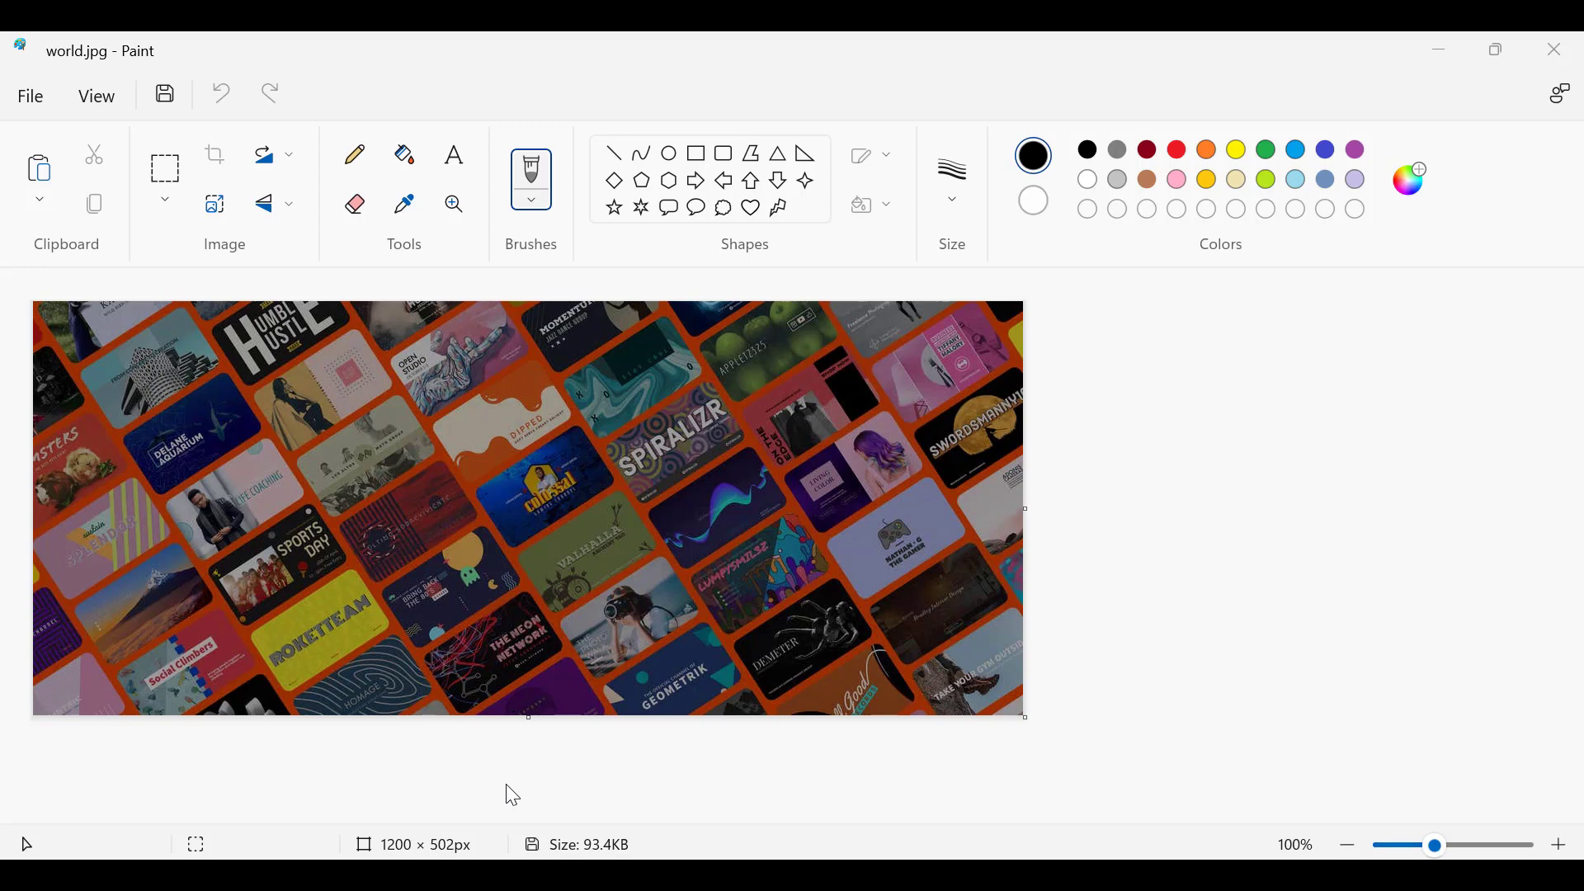
pyautogui.moveTo(899, 329)
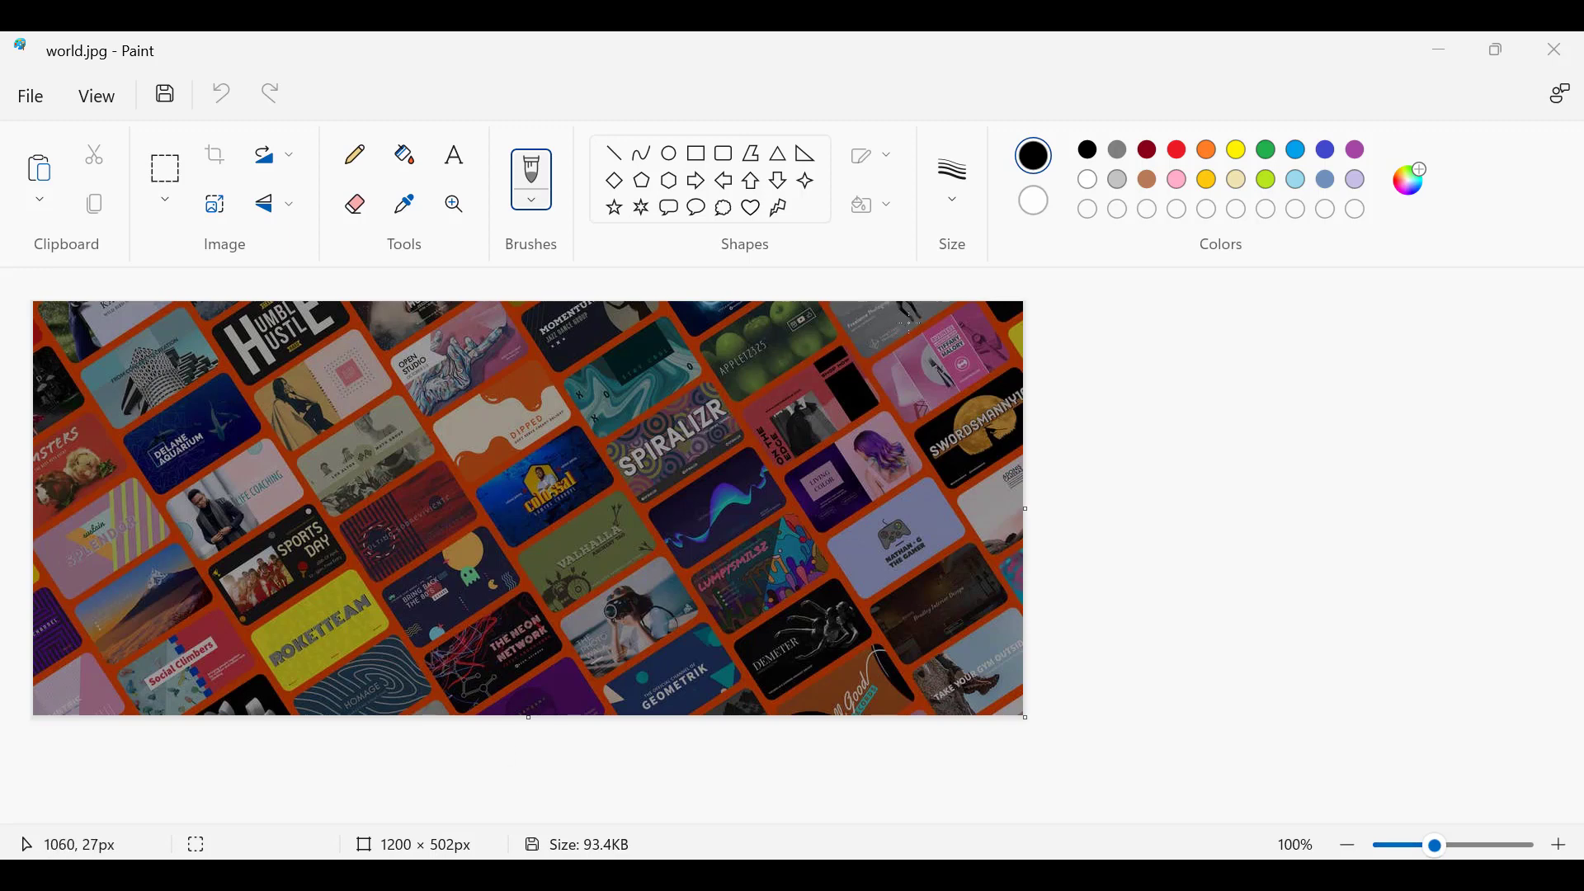
pyautogui.moveTo(76, 566)
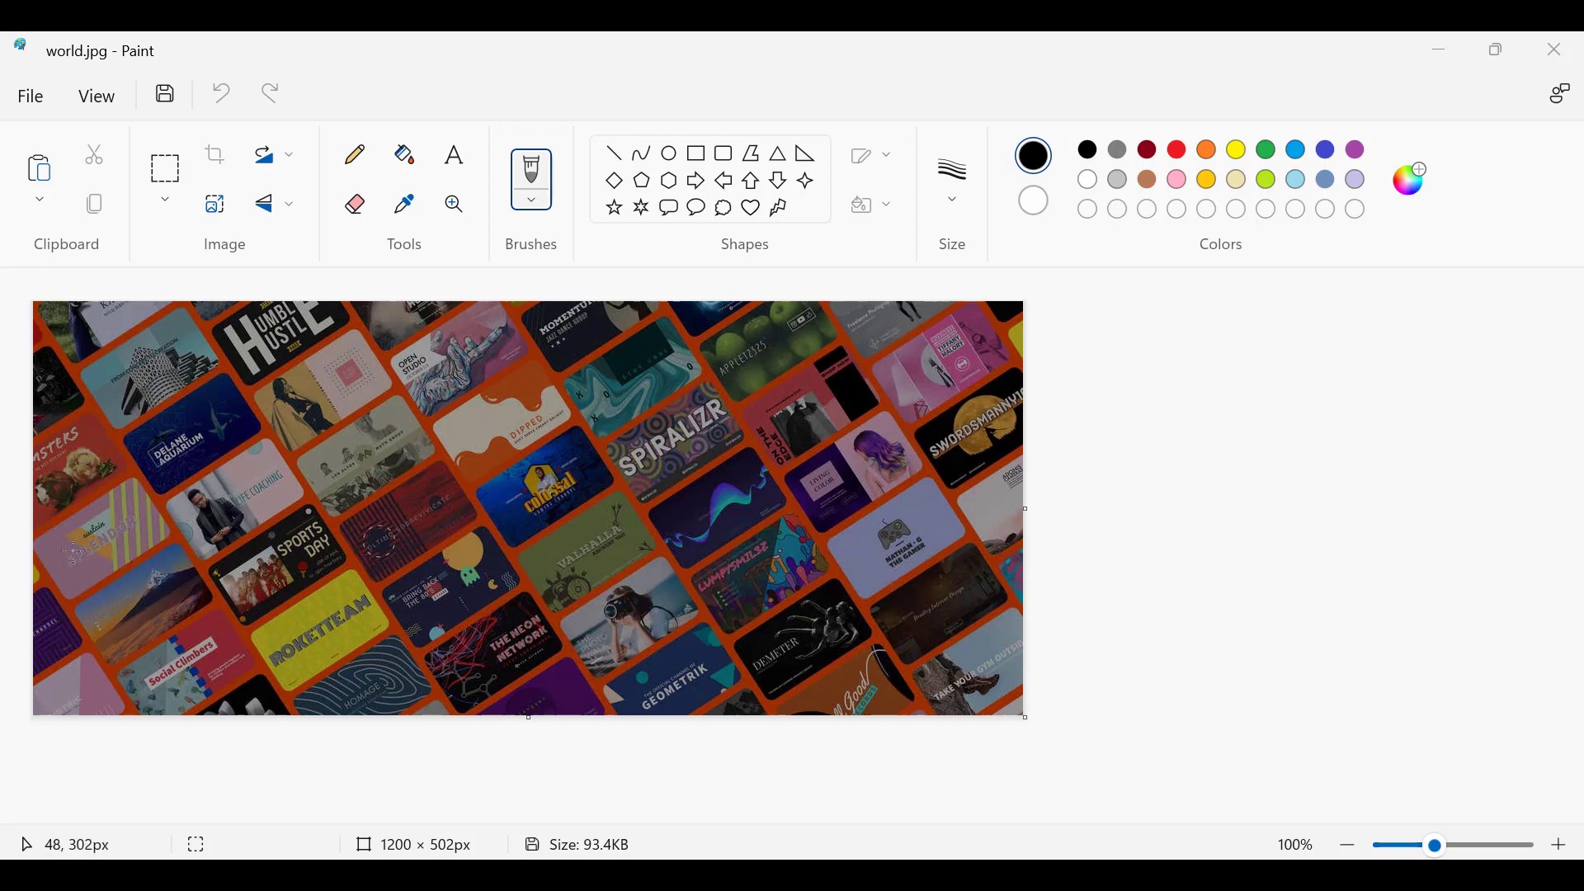
pyautogui.moveTo(701, 285)
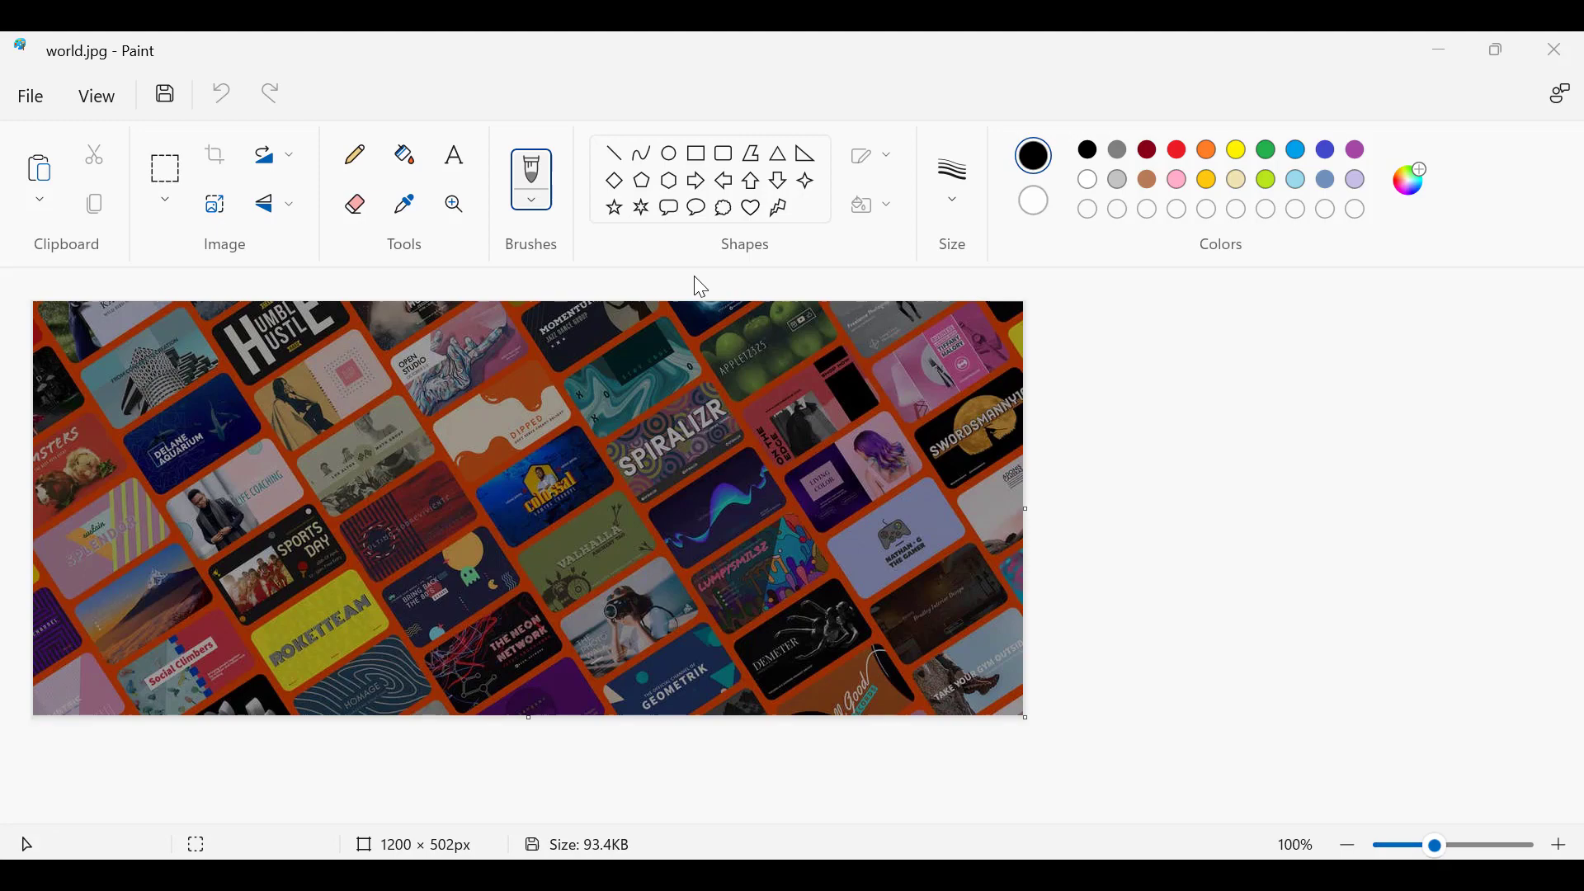
pyautogui.moveTo(831, 539)
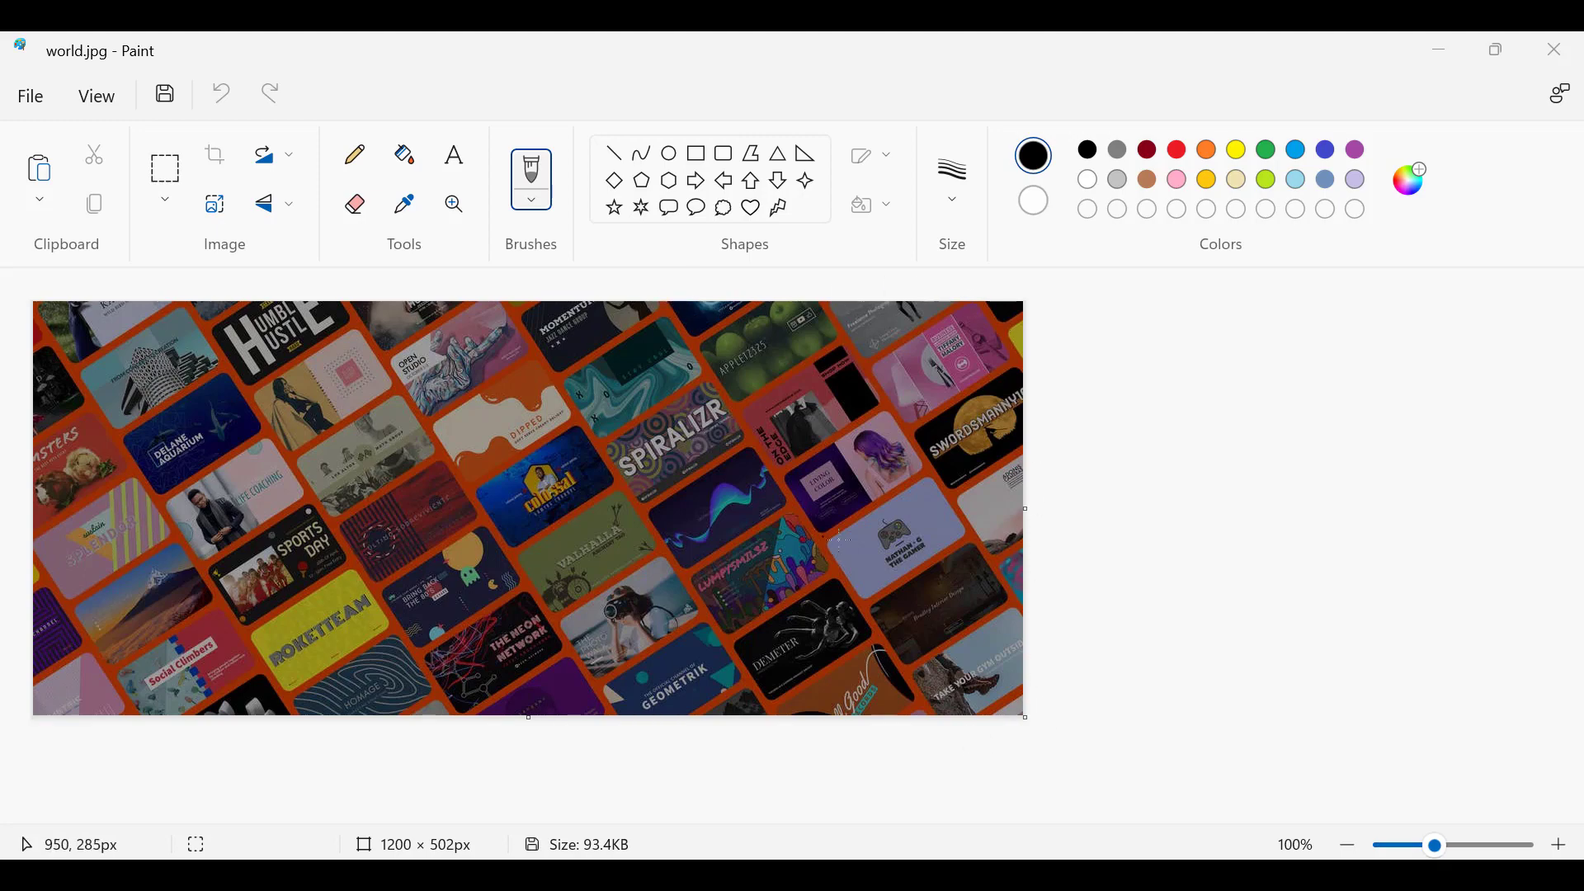
# - Return to the iLoveIMG home page and bring the tool grid into view
pyautogui.click(1190, 51)
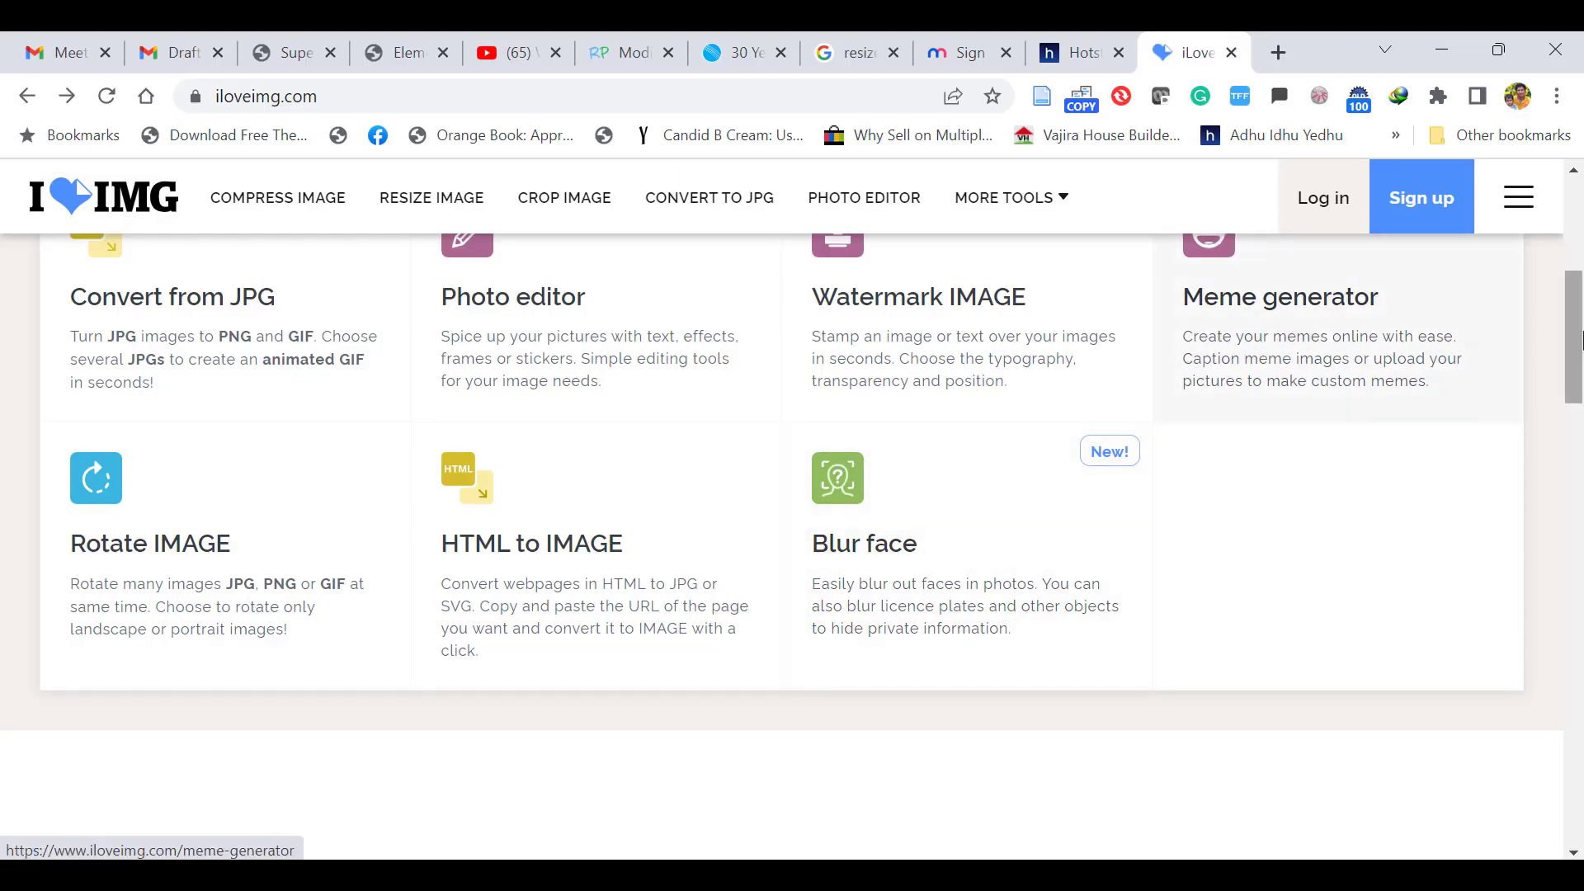
pyautogui.scroll(3)
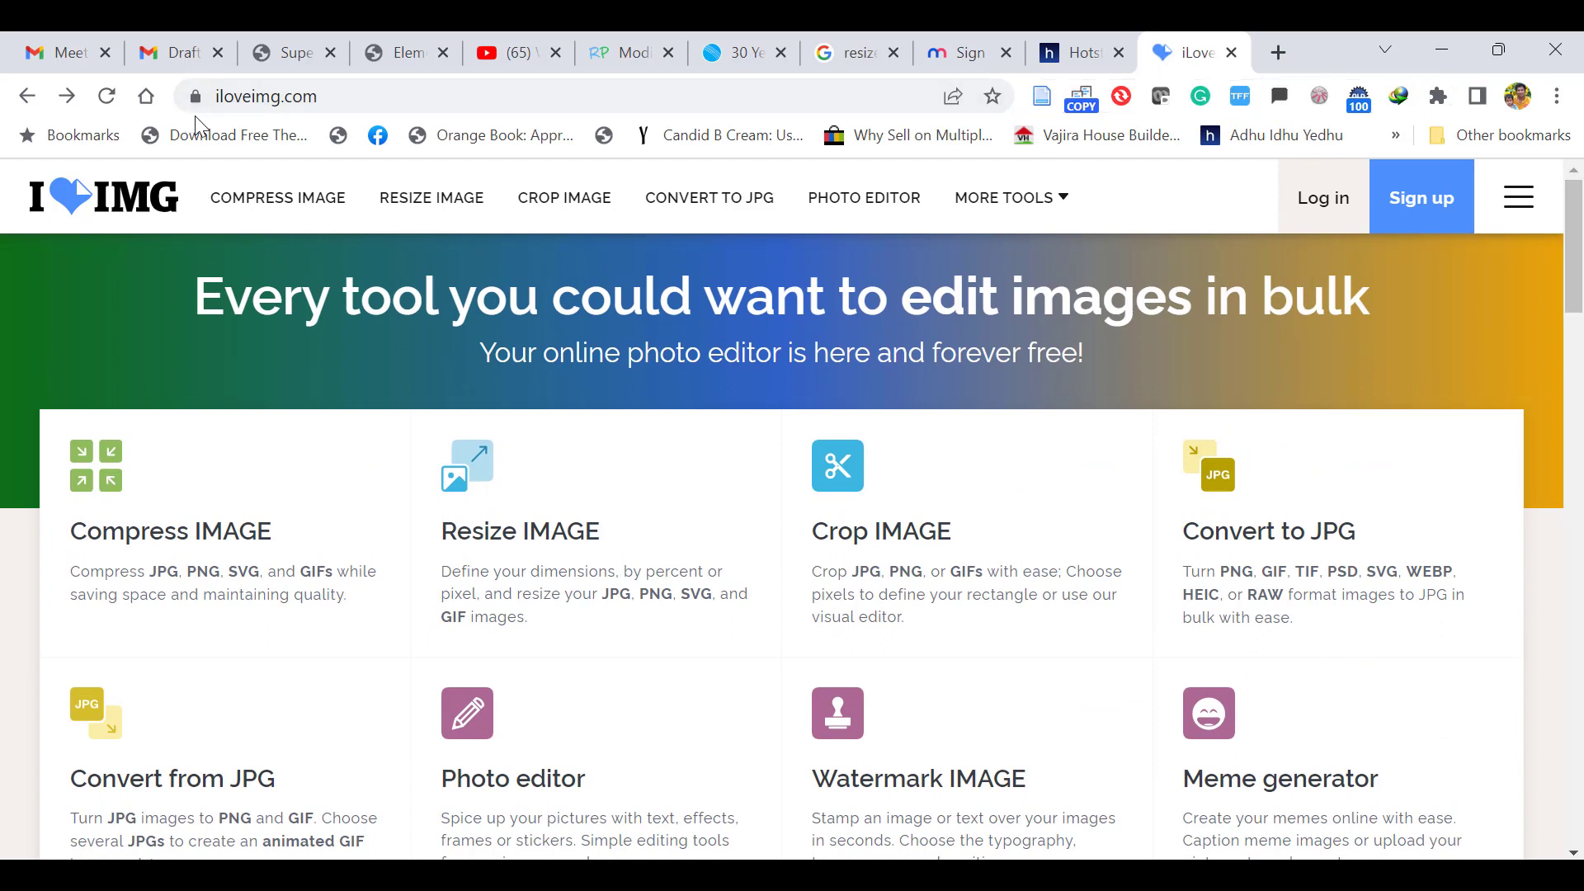
pyautogui.moveTo(266, 384)
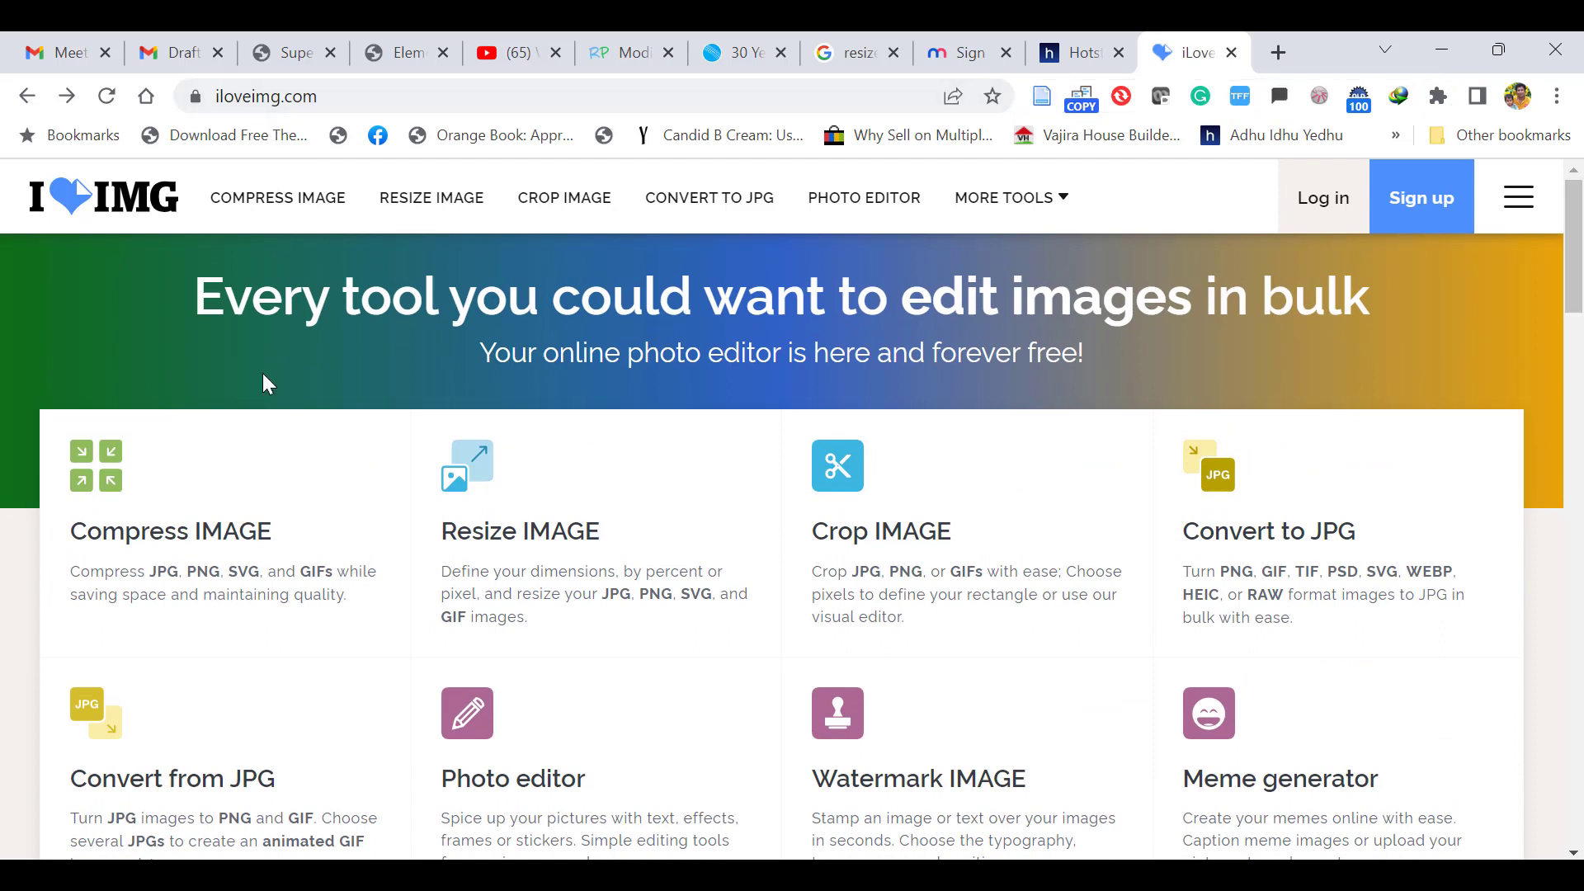
pyautogui.moveTo(177, 563)
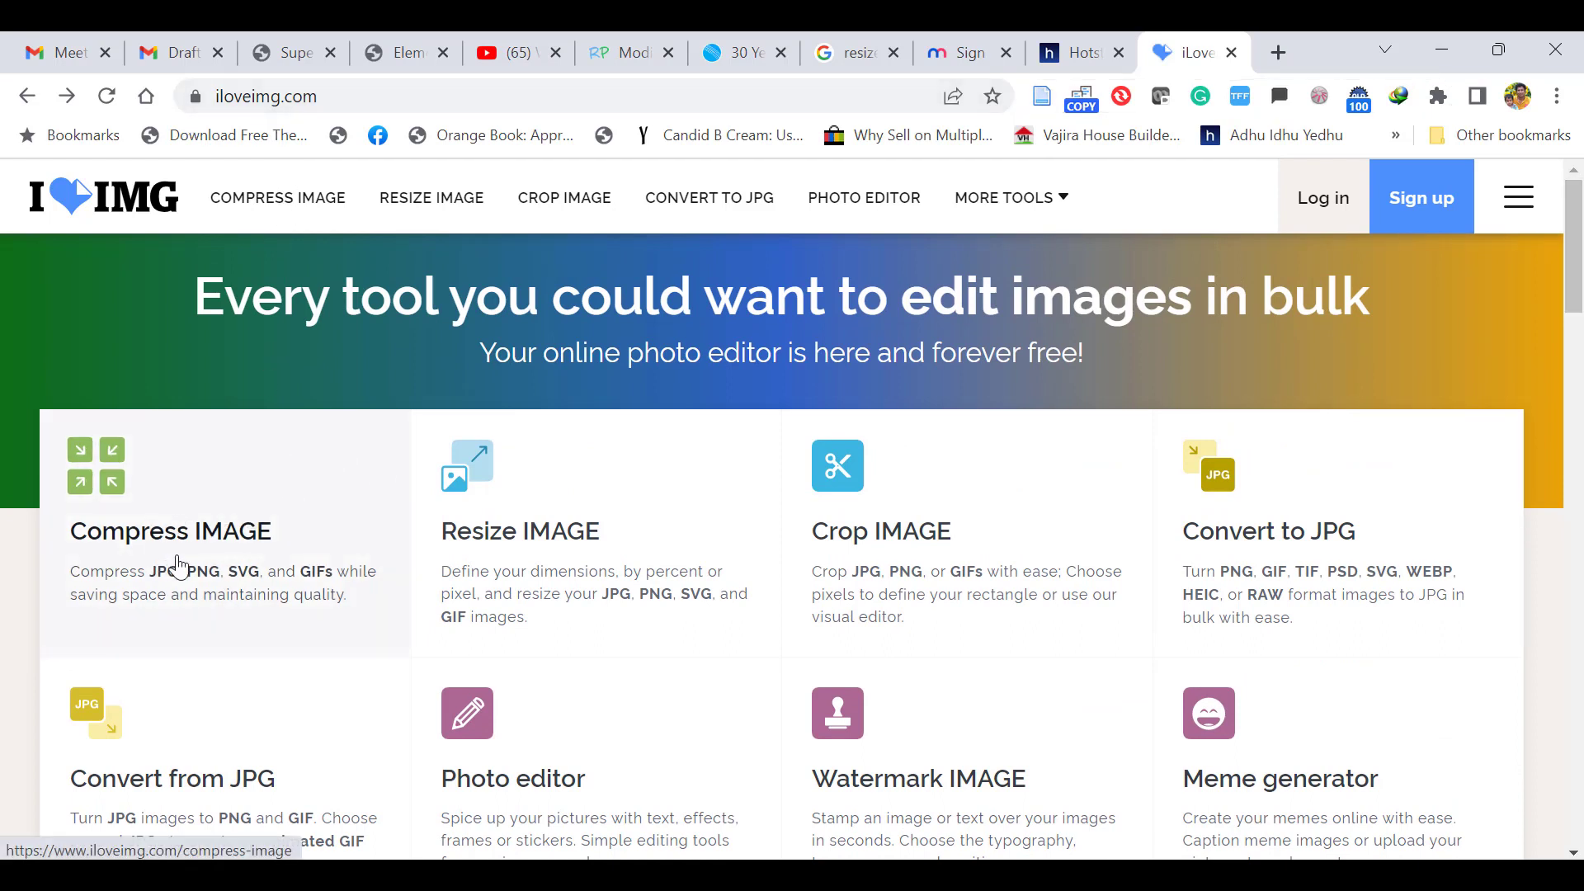
pyautogui.moveTo(834, 571)
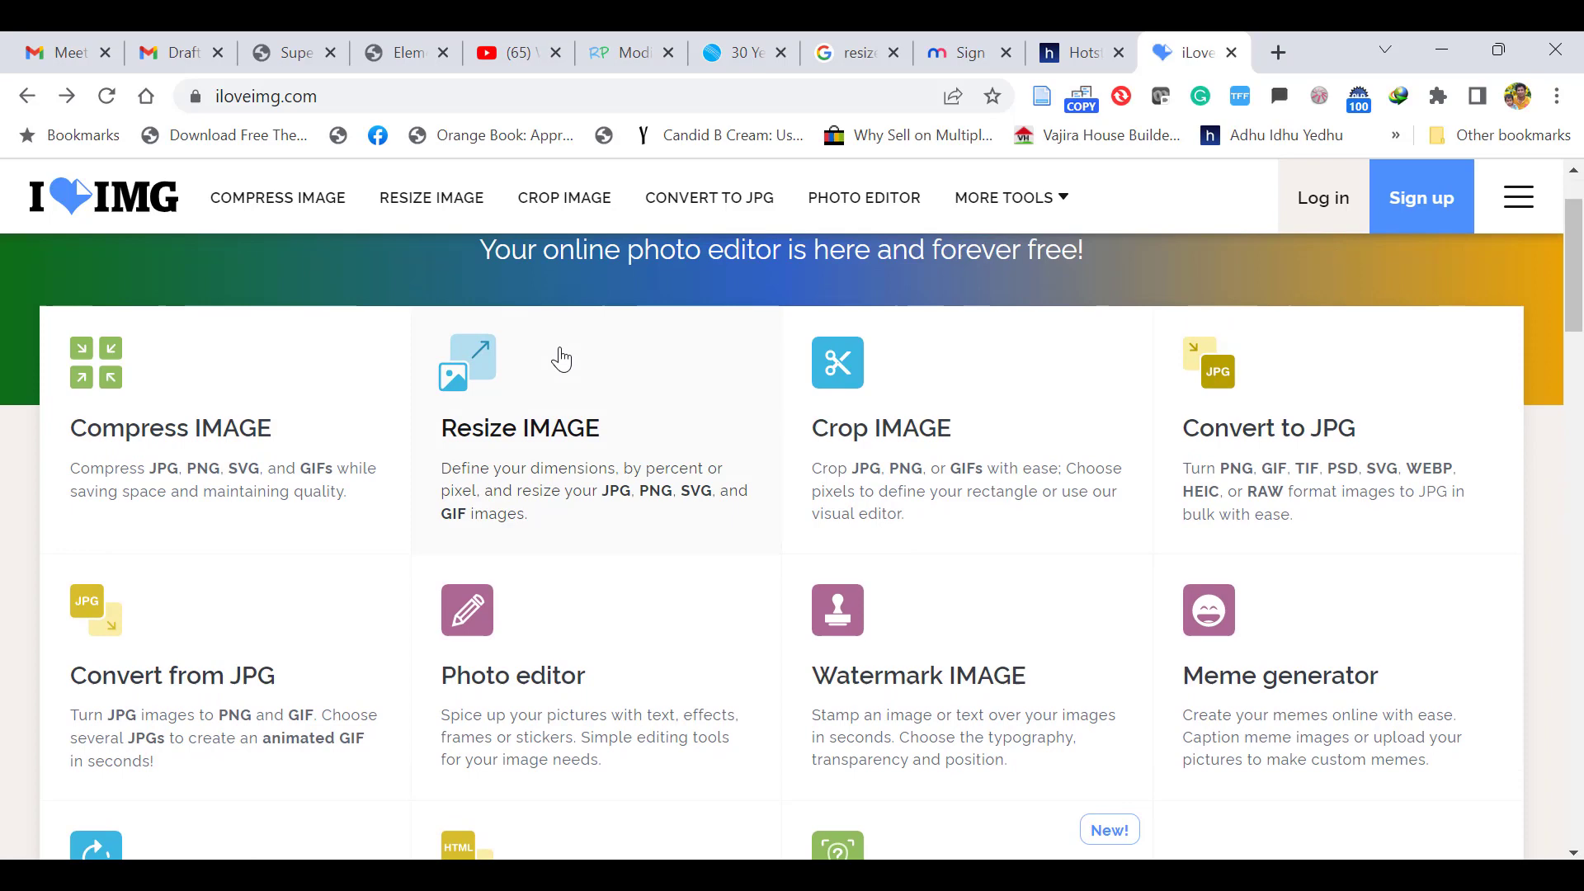
# - Open the Resize IMAGE tool and upload world.jpg (1200 × 502)
pyautogui.click(467, 363)
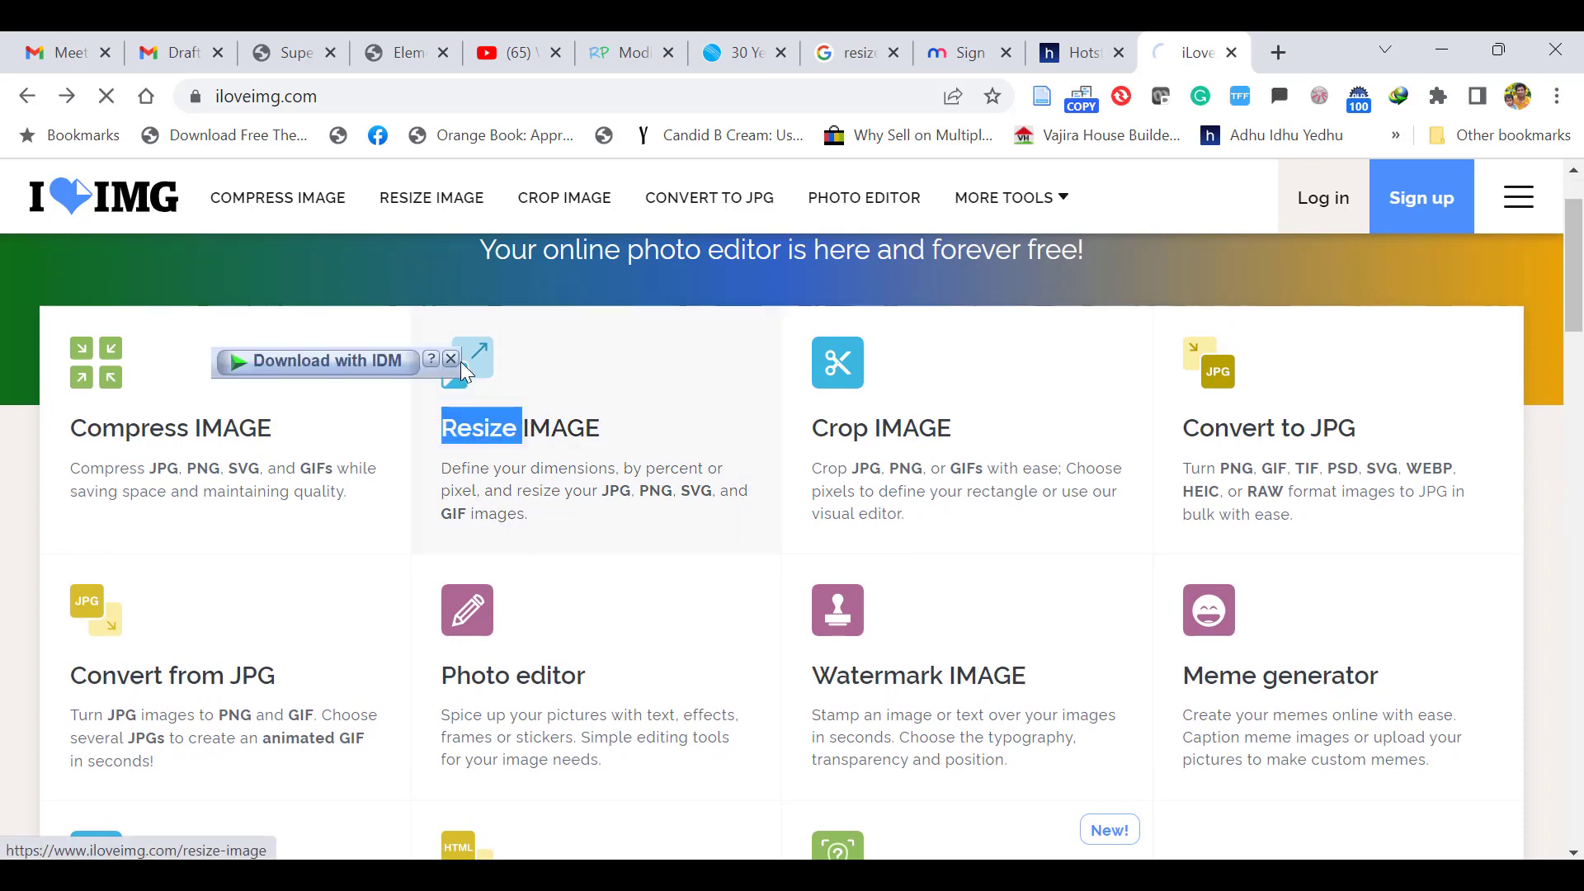
pyautogui.click(481, 427)
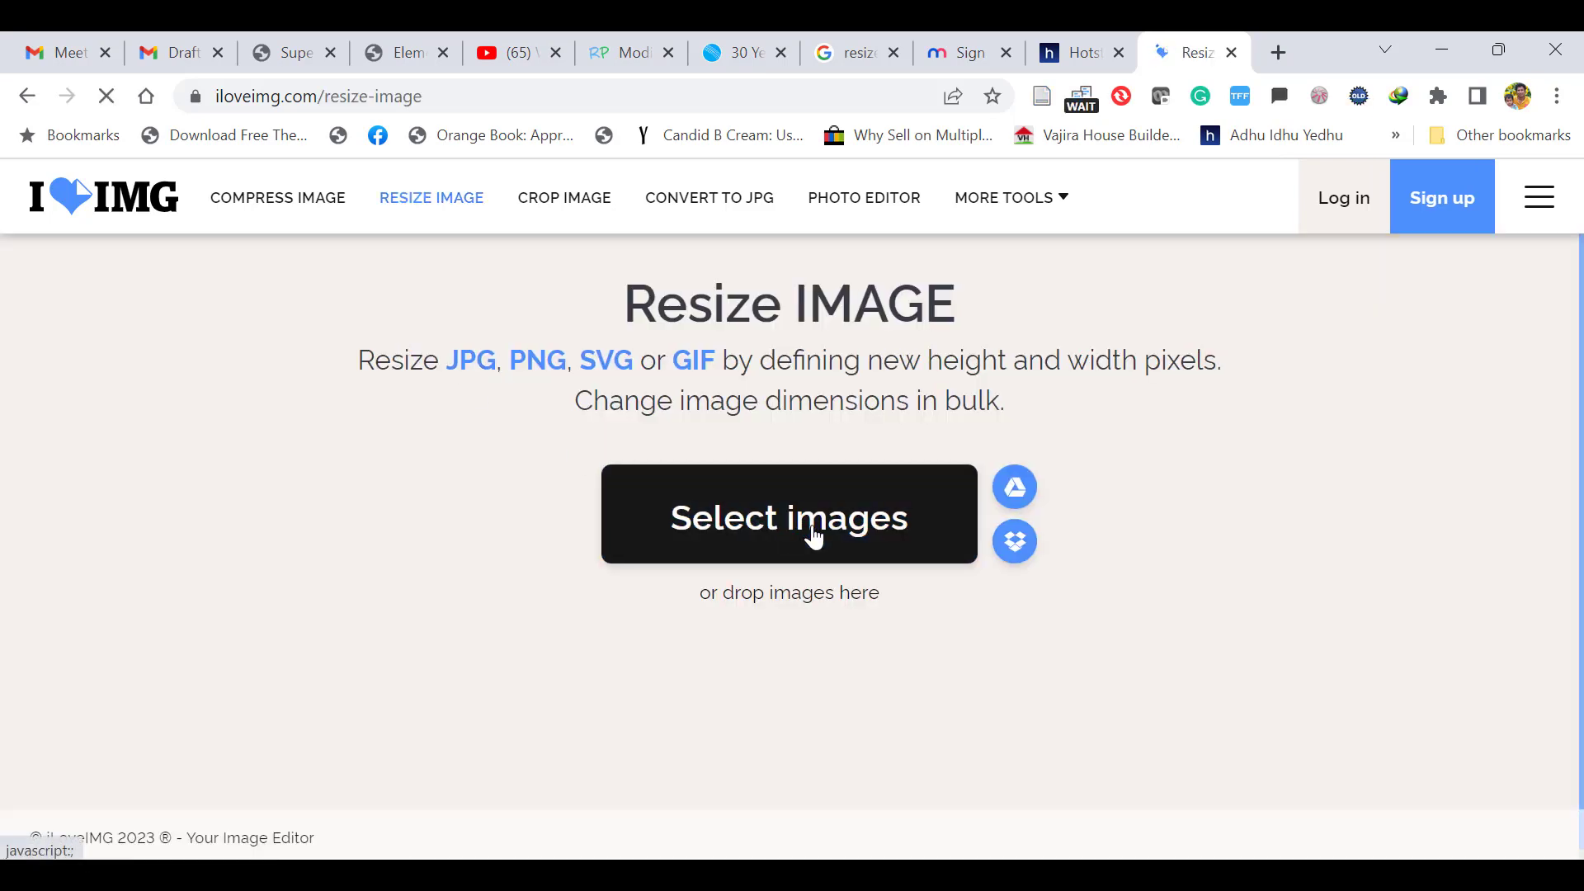
pyautogui.click(788, 517)
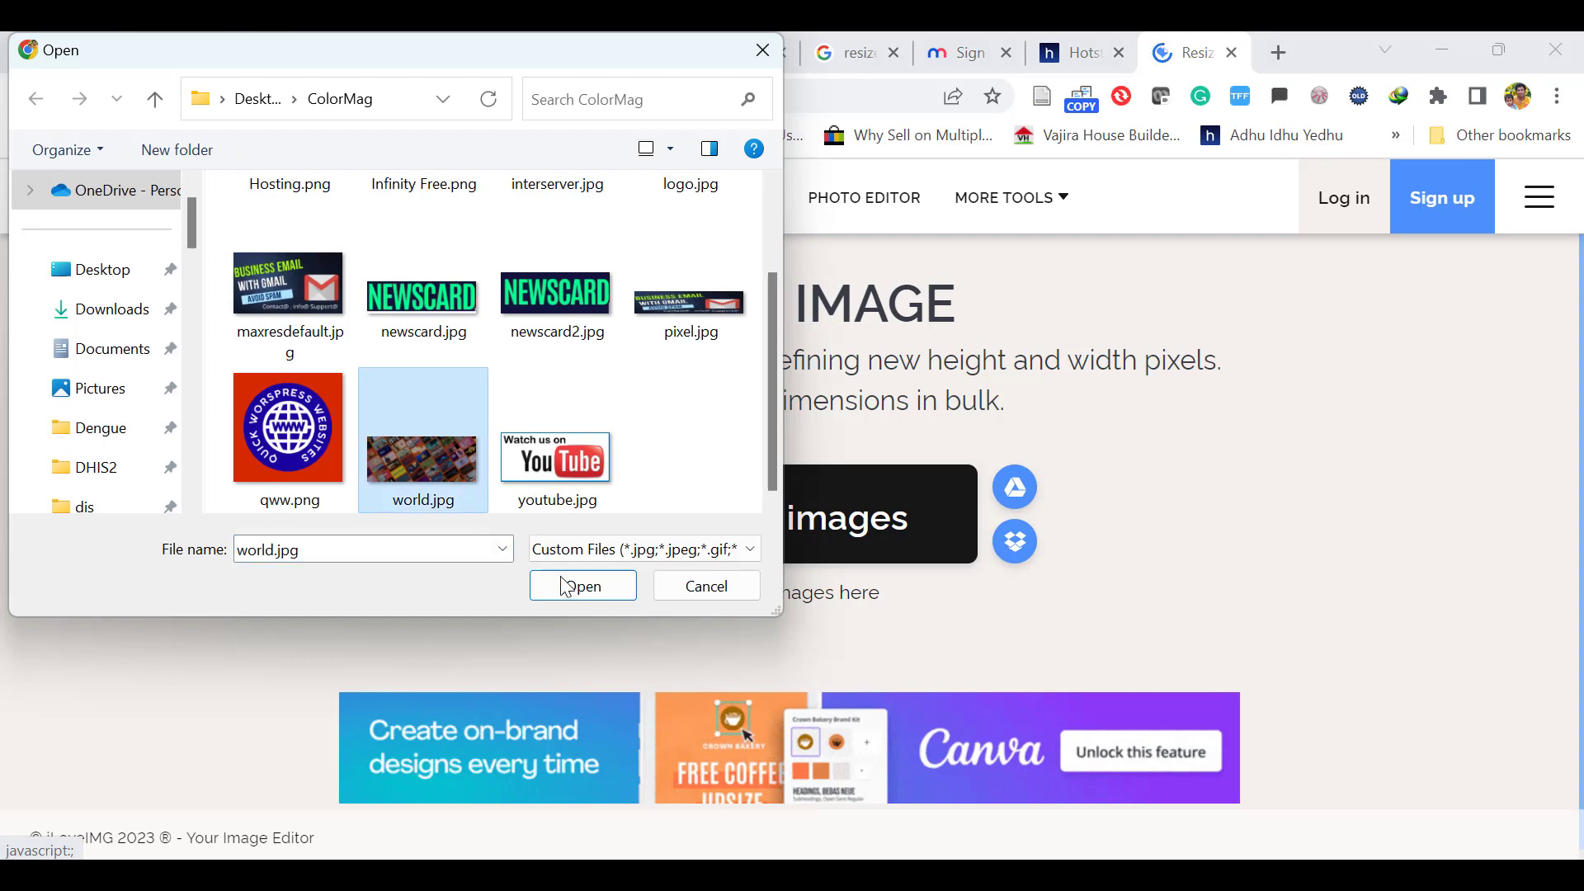
pyautogui.click(582, 585)
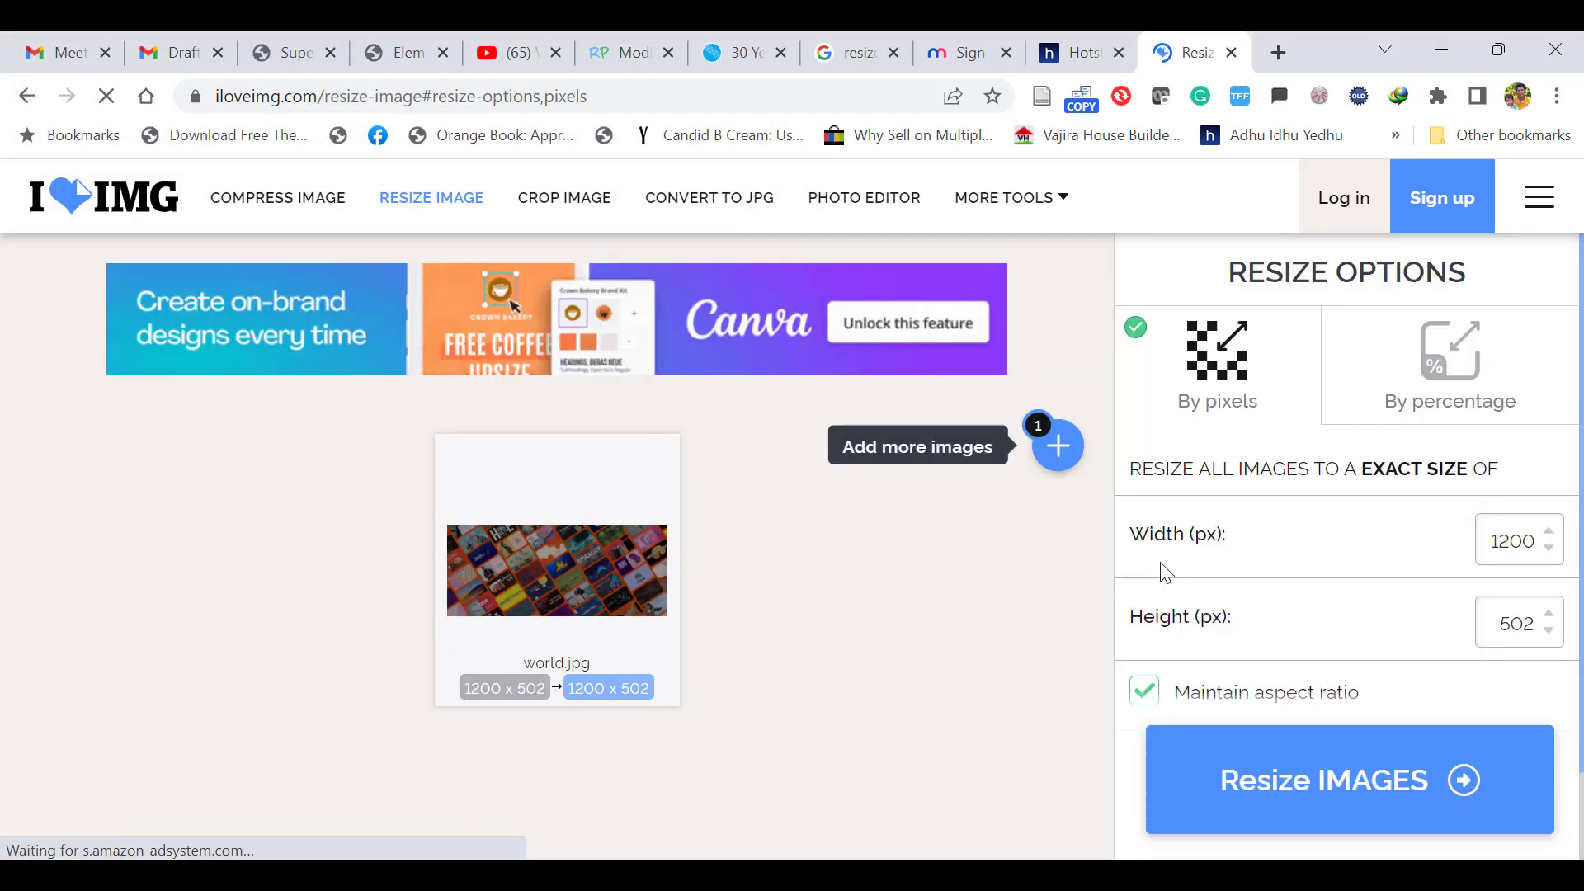
# - Resize world.jpg to 900 × 300 px with aspect ratio unlocked
pyautogui.click(1516, 540)
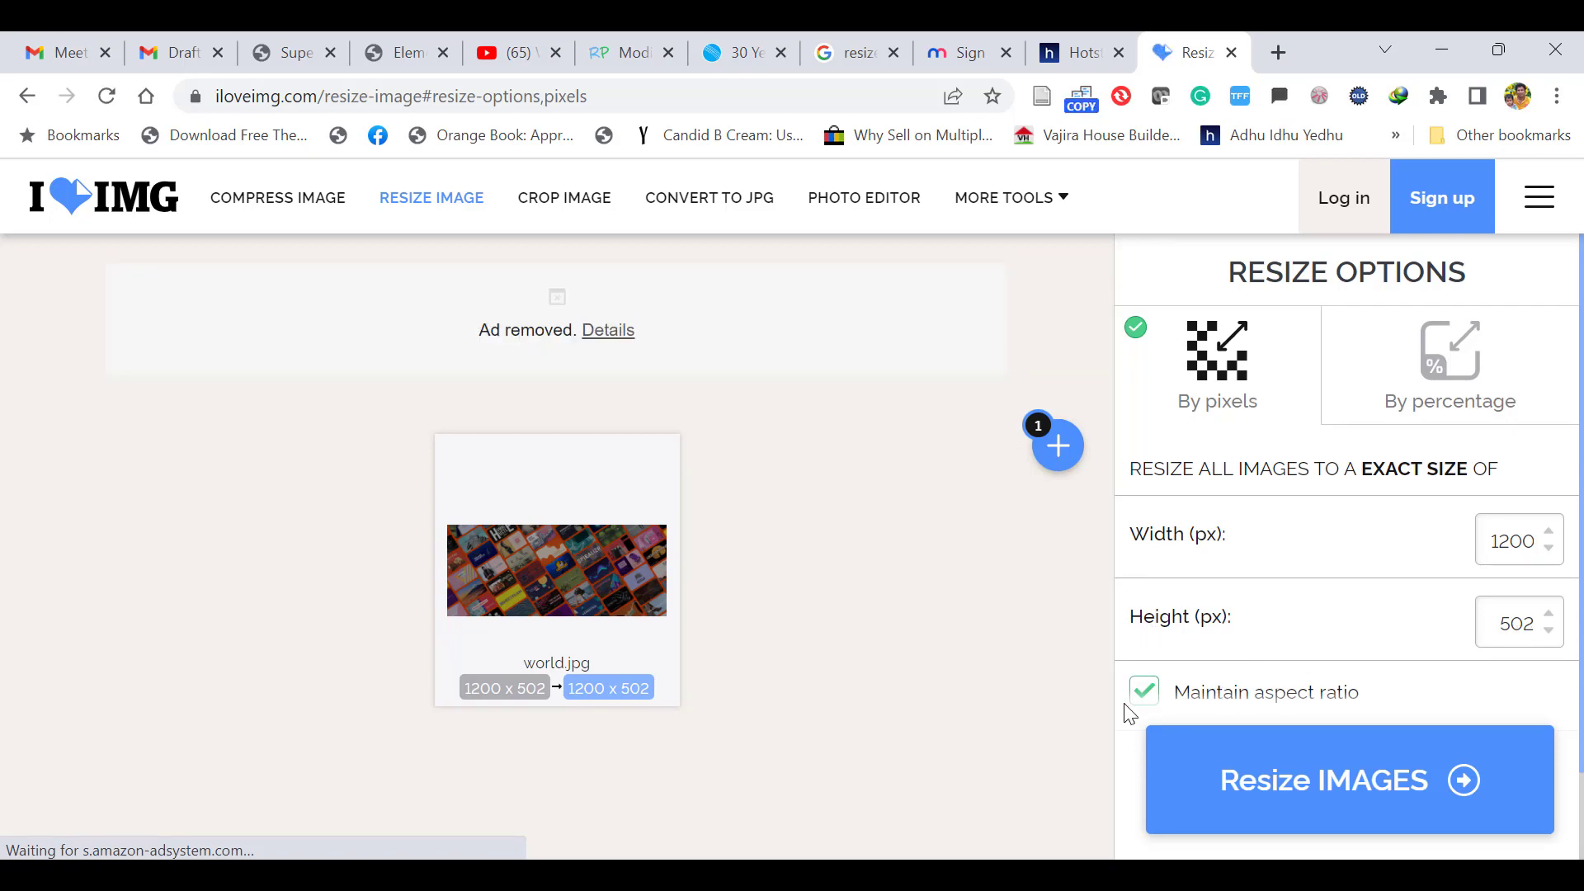
pyautogui.moveTo(1377, 571)
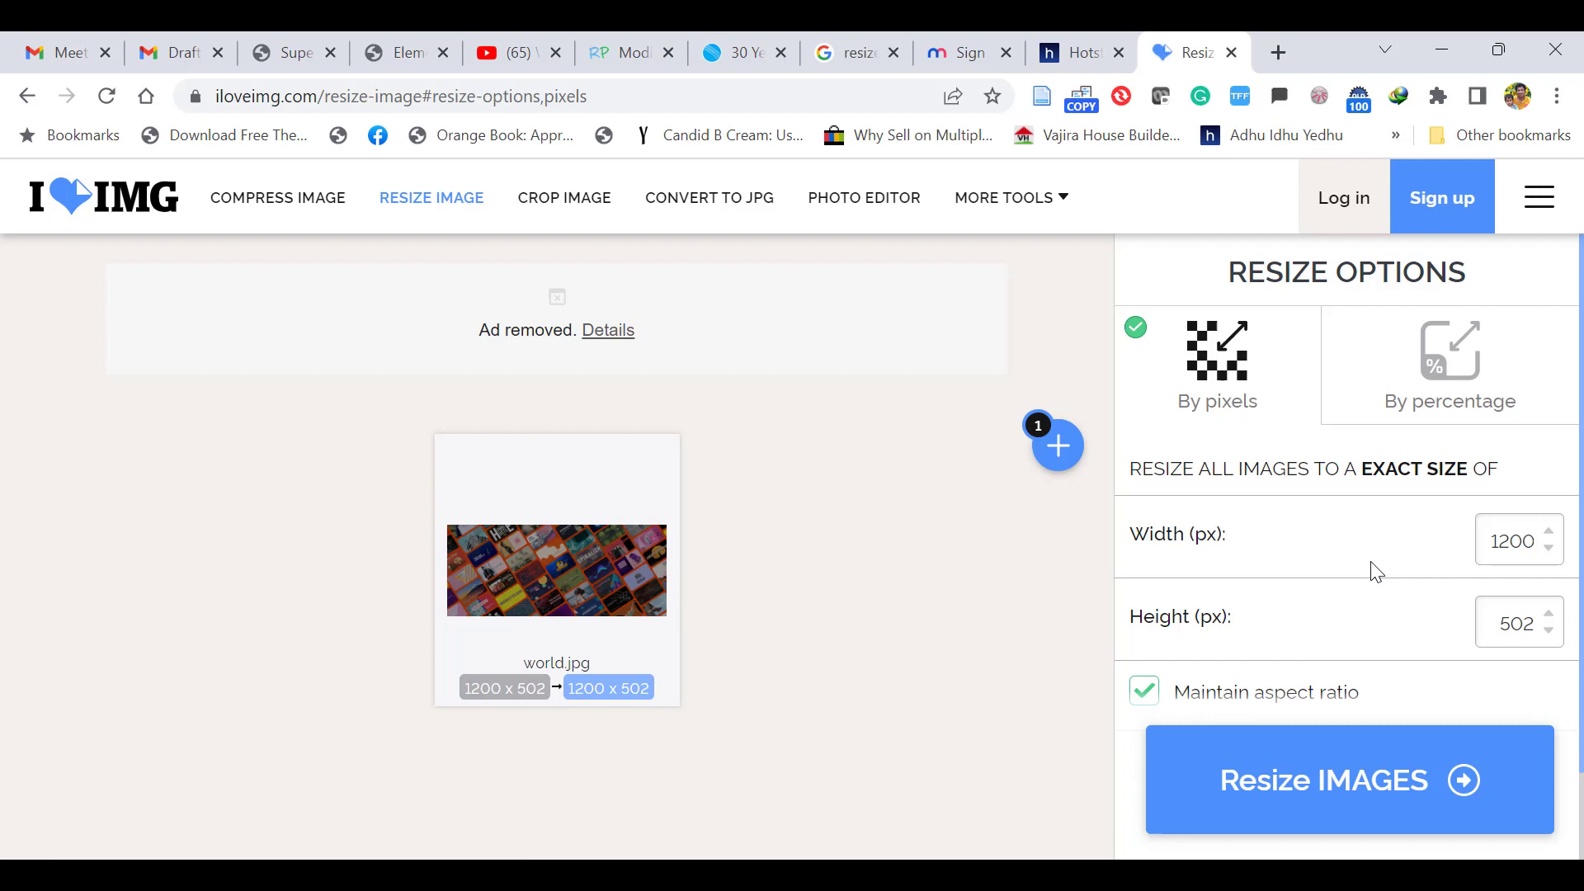
pyautogui.click(1512, 540)
pyautogui.write('900')
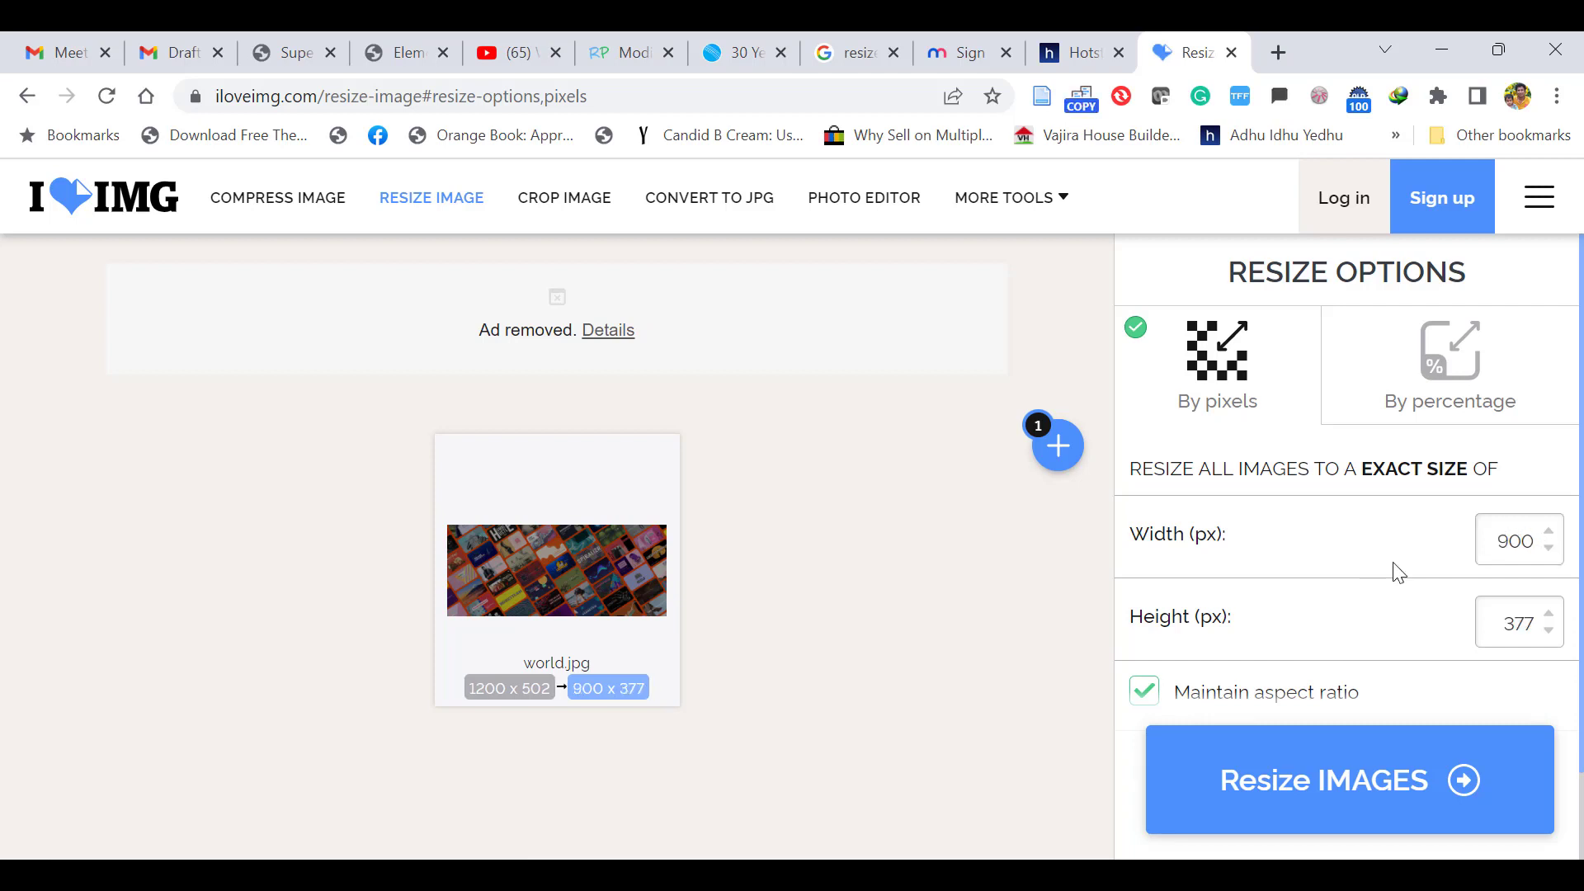
pyautogui.moveTo(1167, 631)
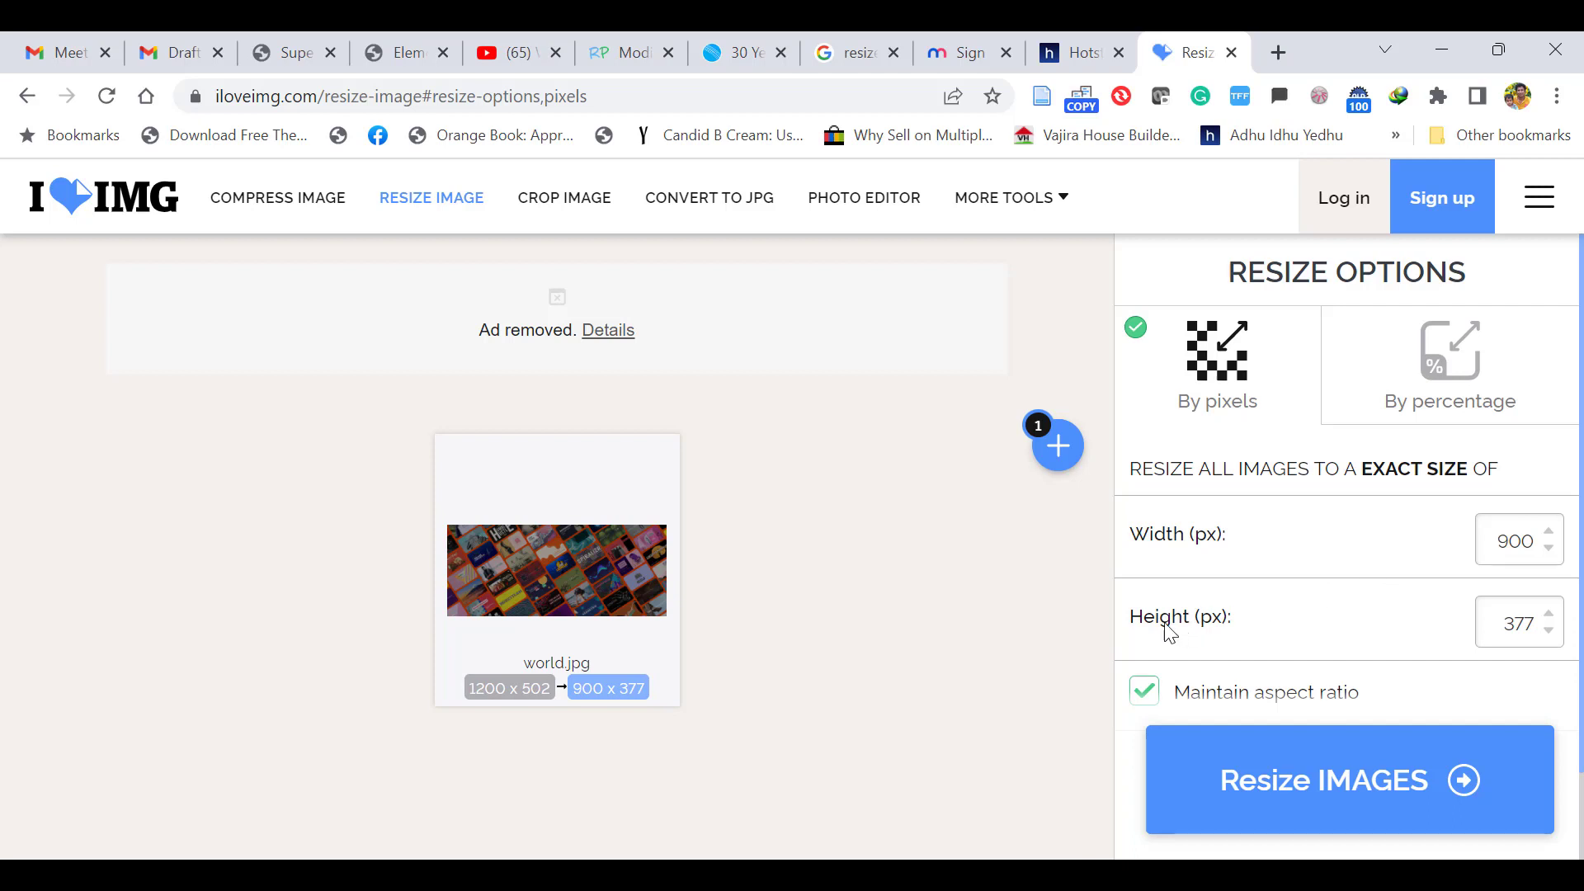
pyautogui.moveTo(1337, 649)
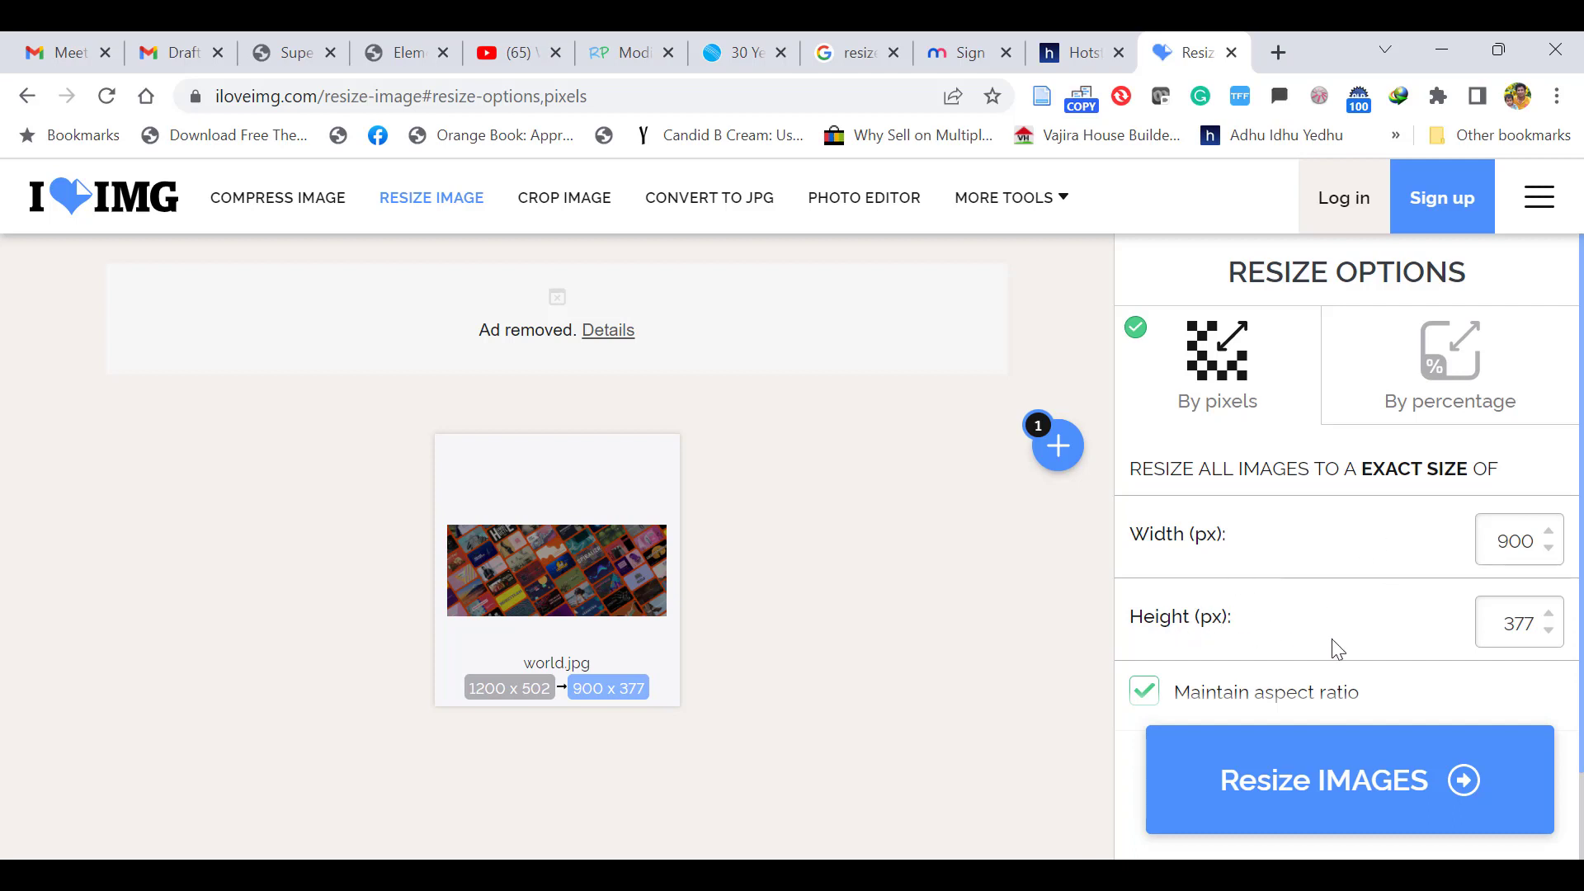
pyautogui.moveTo(1034, 691)
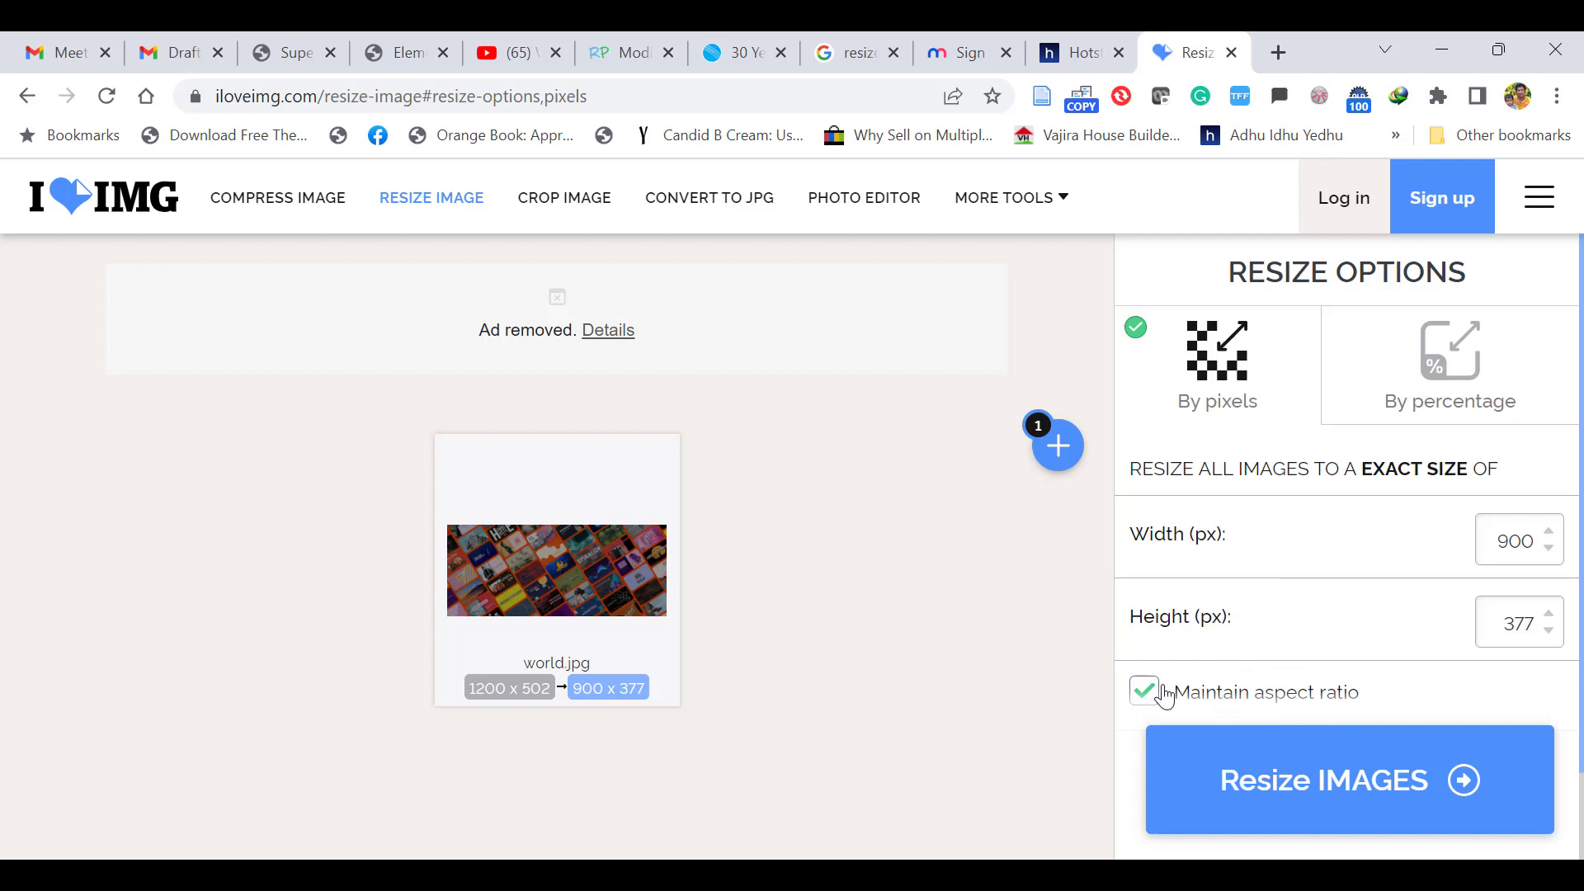
pyautogui.click(1144, 692)
pyautogui.write('300')
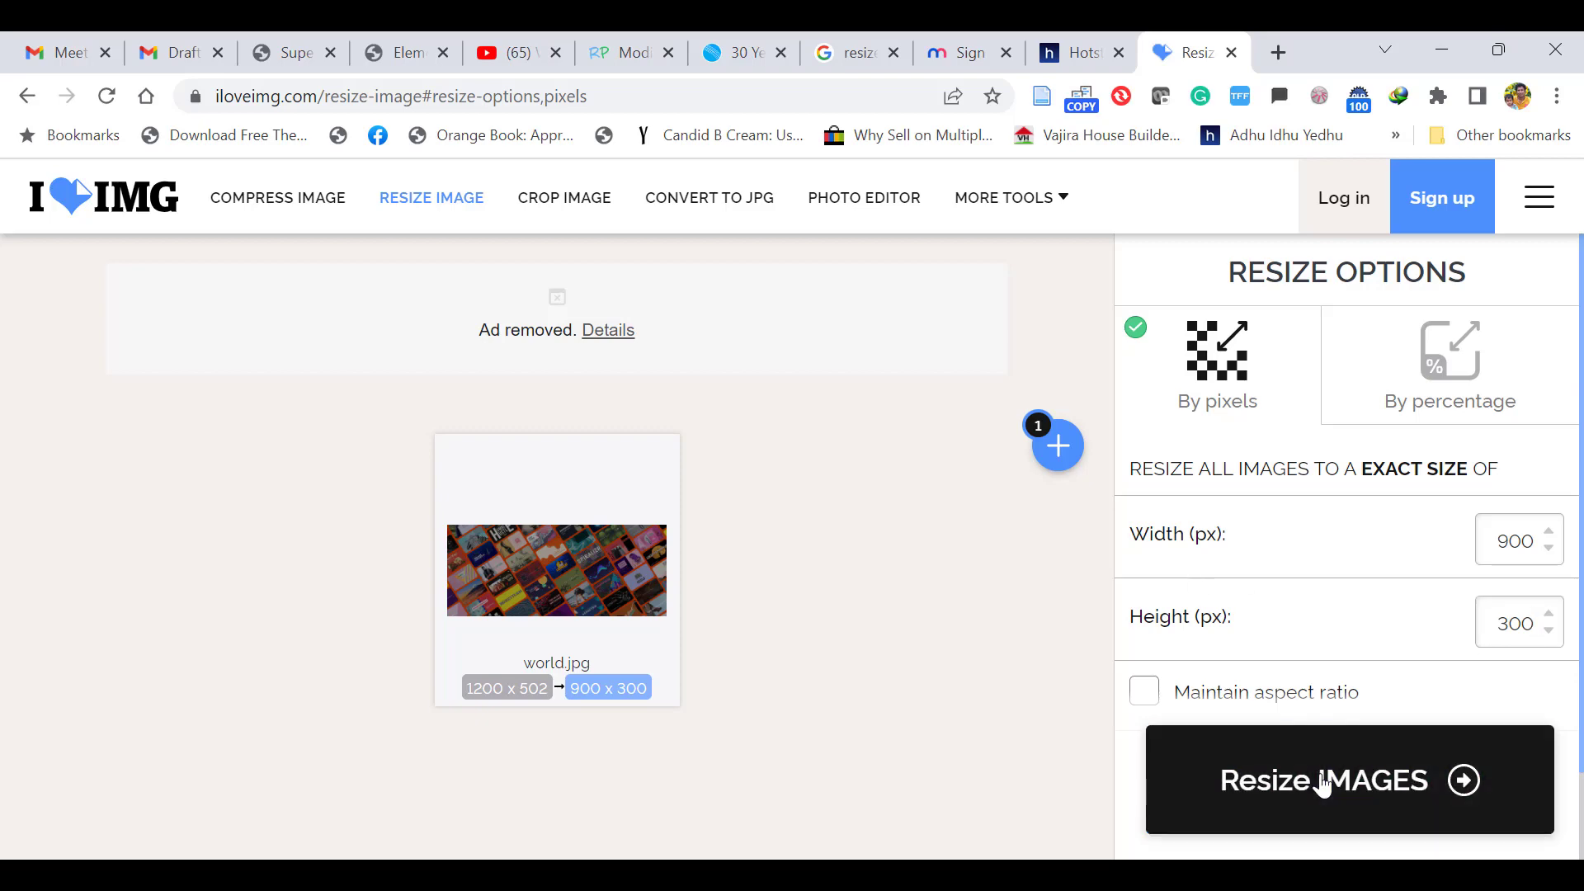
pyautogui.click(1348, 780)
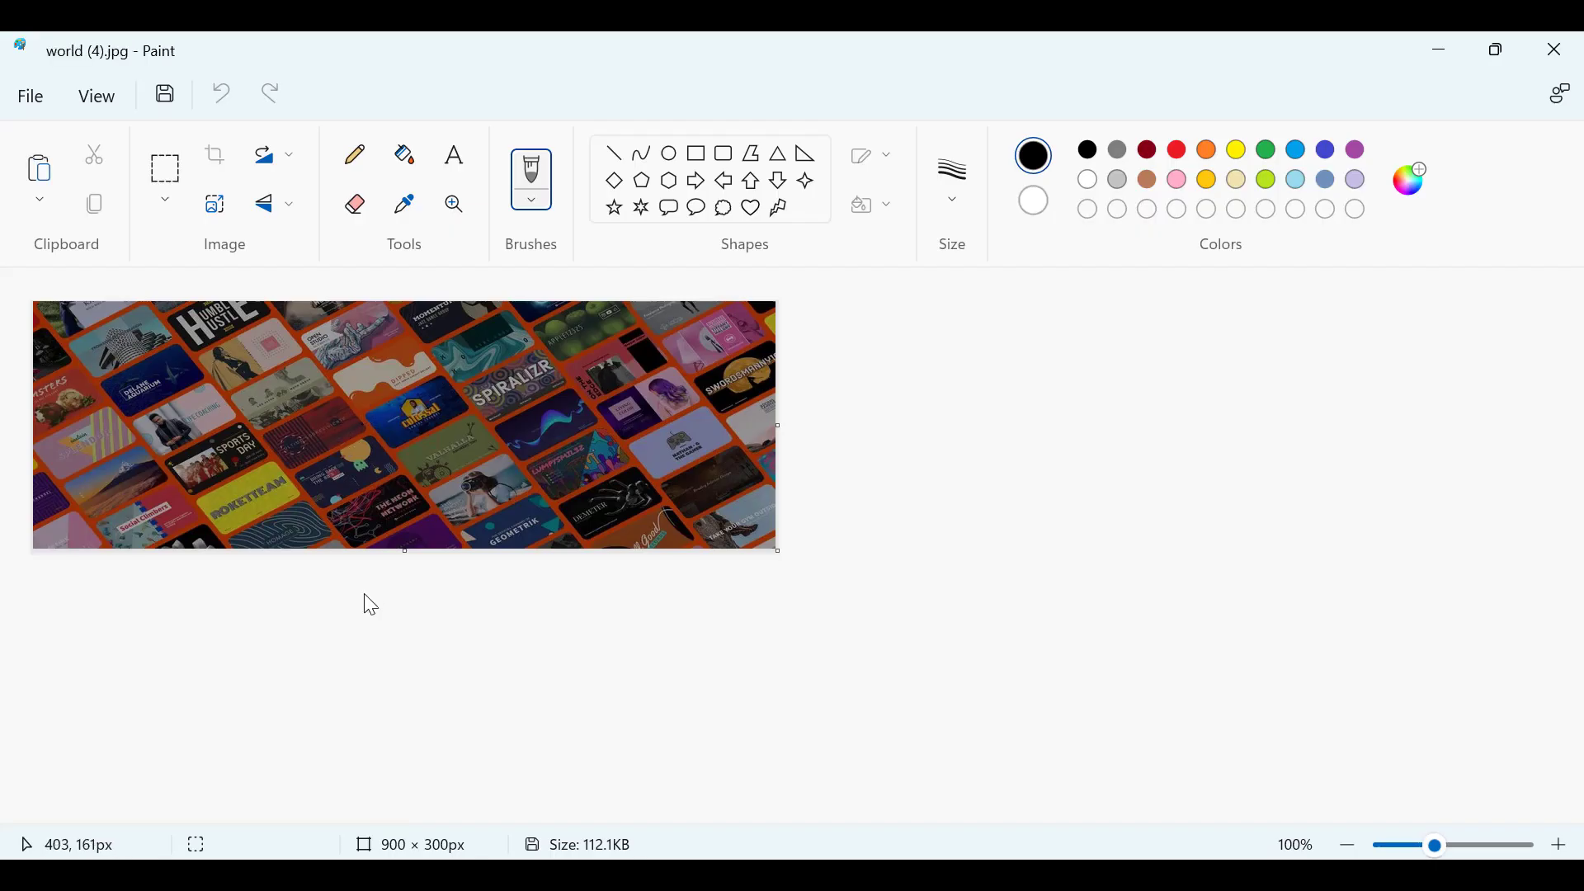
pyautogui.moveTo(396, 715)
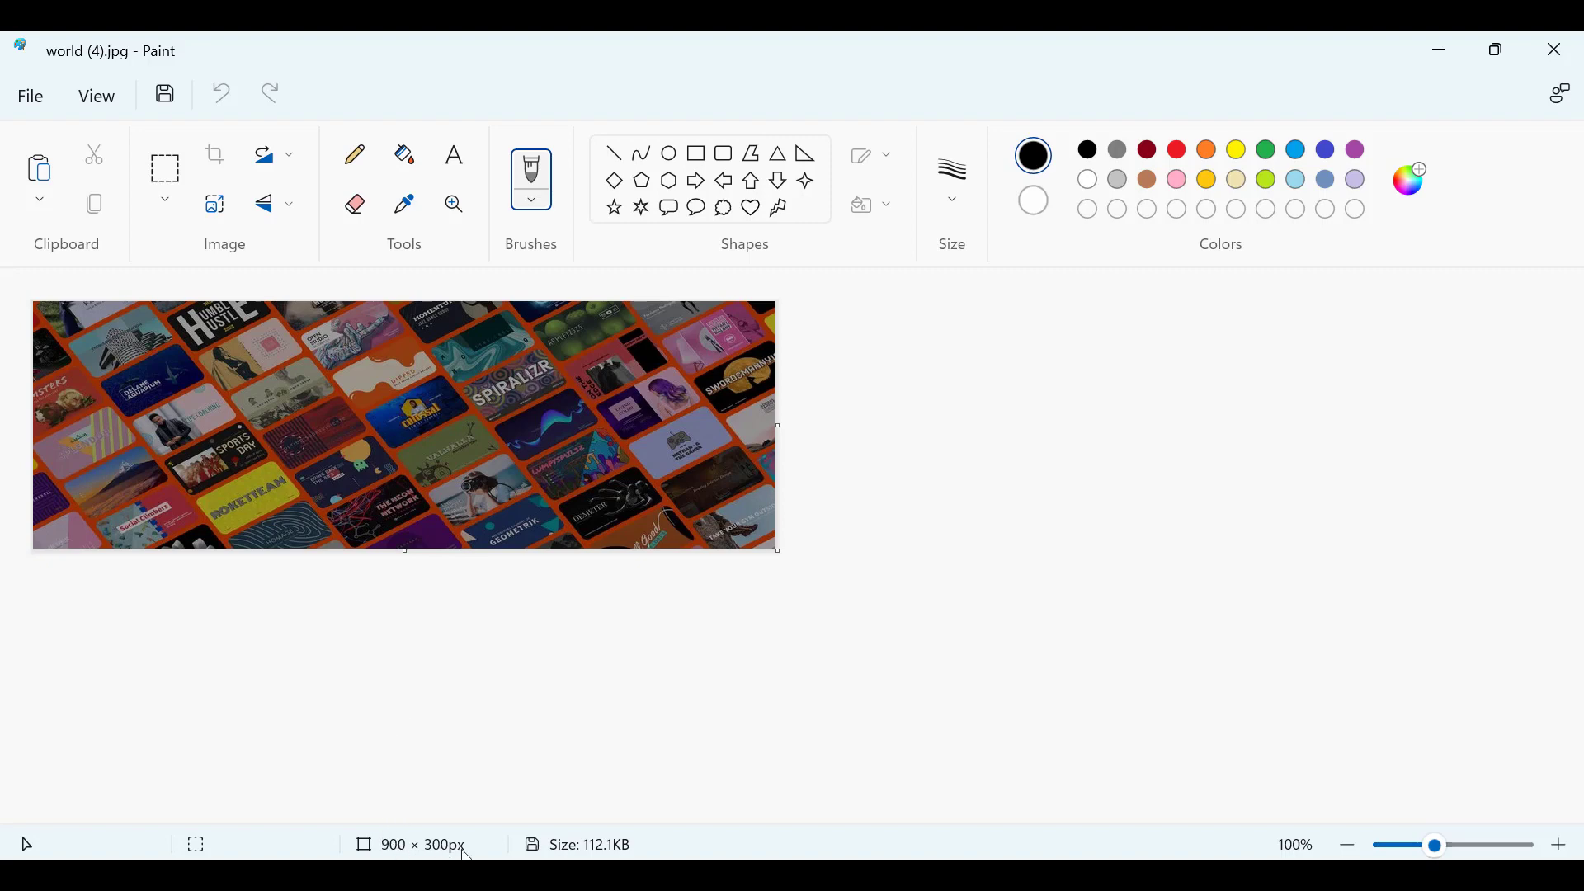
pyautogui.moveTo(504, 746)
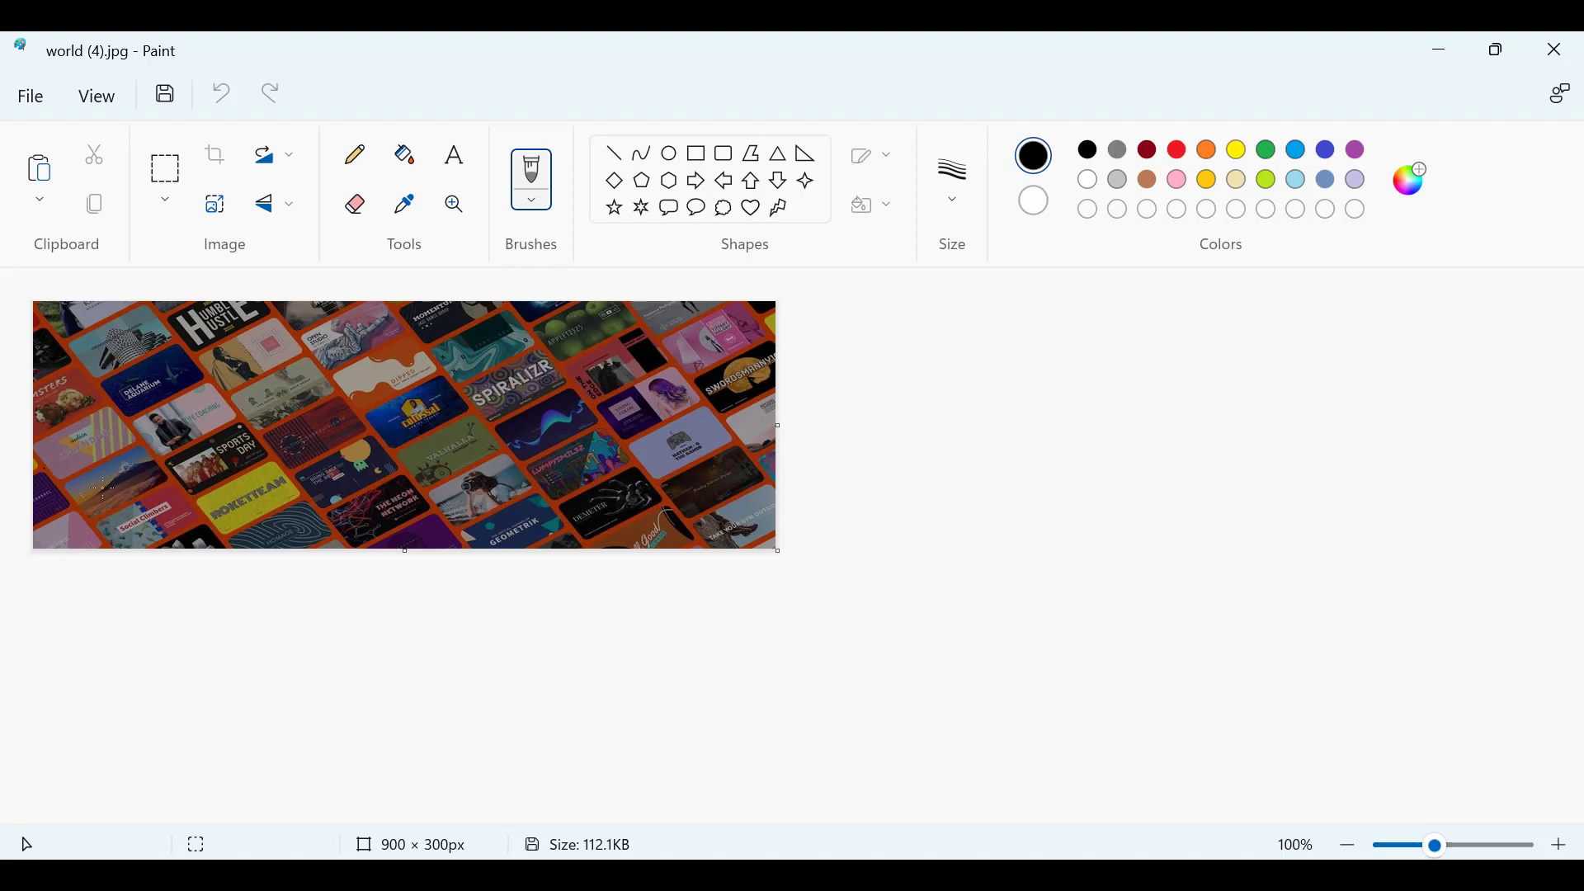
pyautogui.moveTo(773, 657)
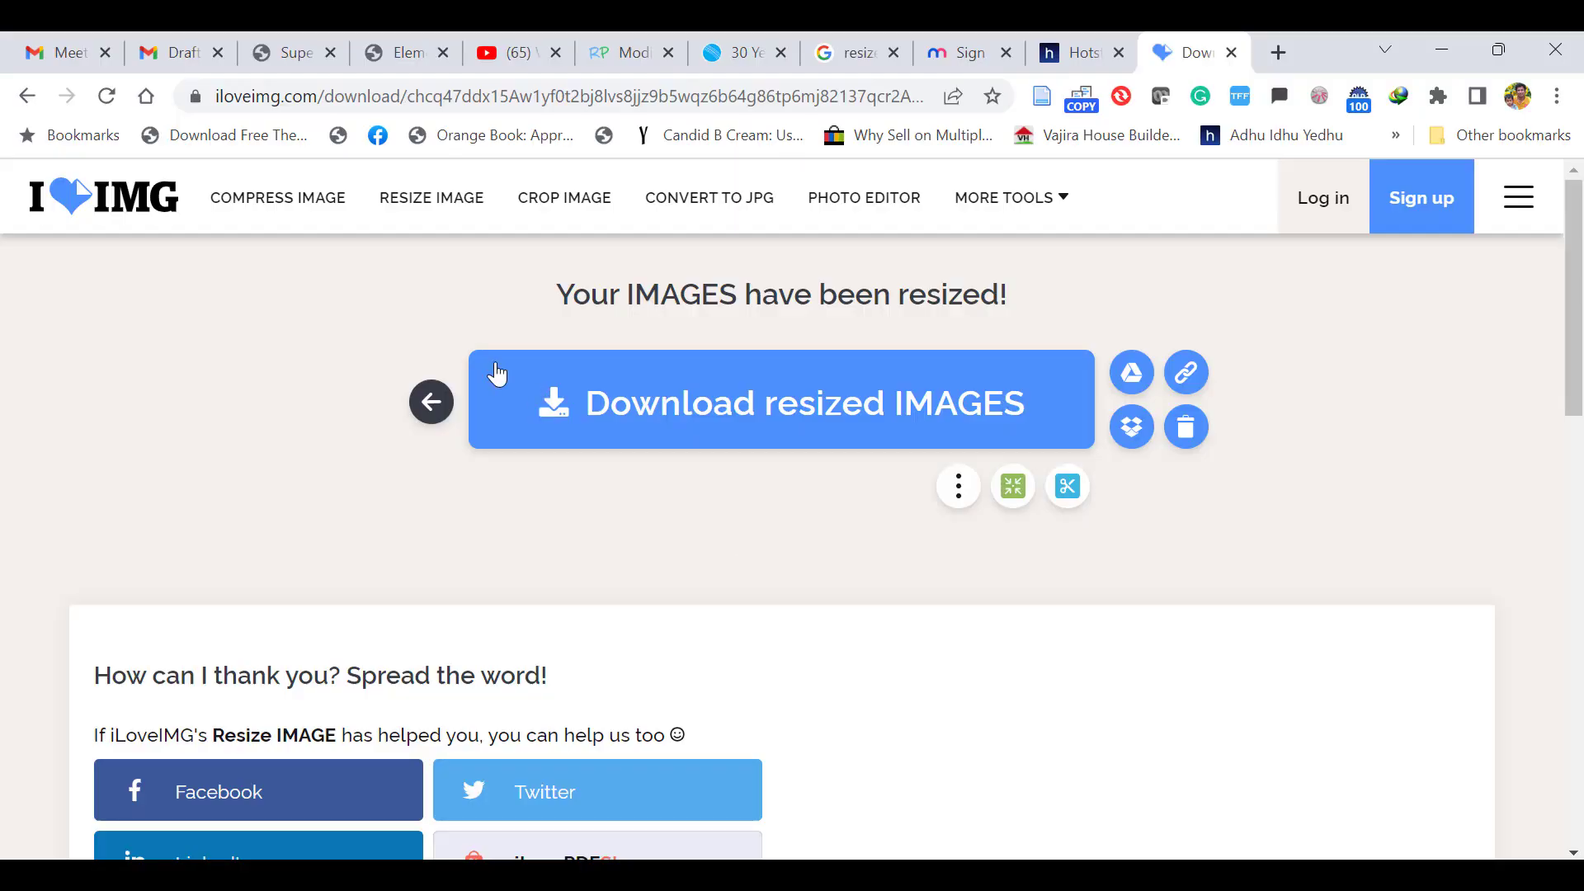
pyautogui.moveTo(260, 124)
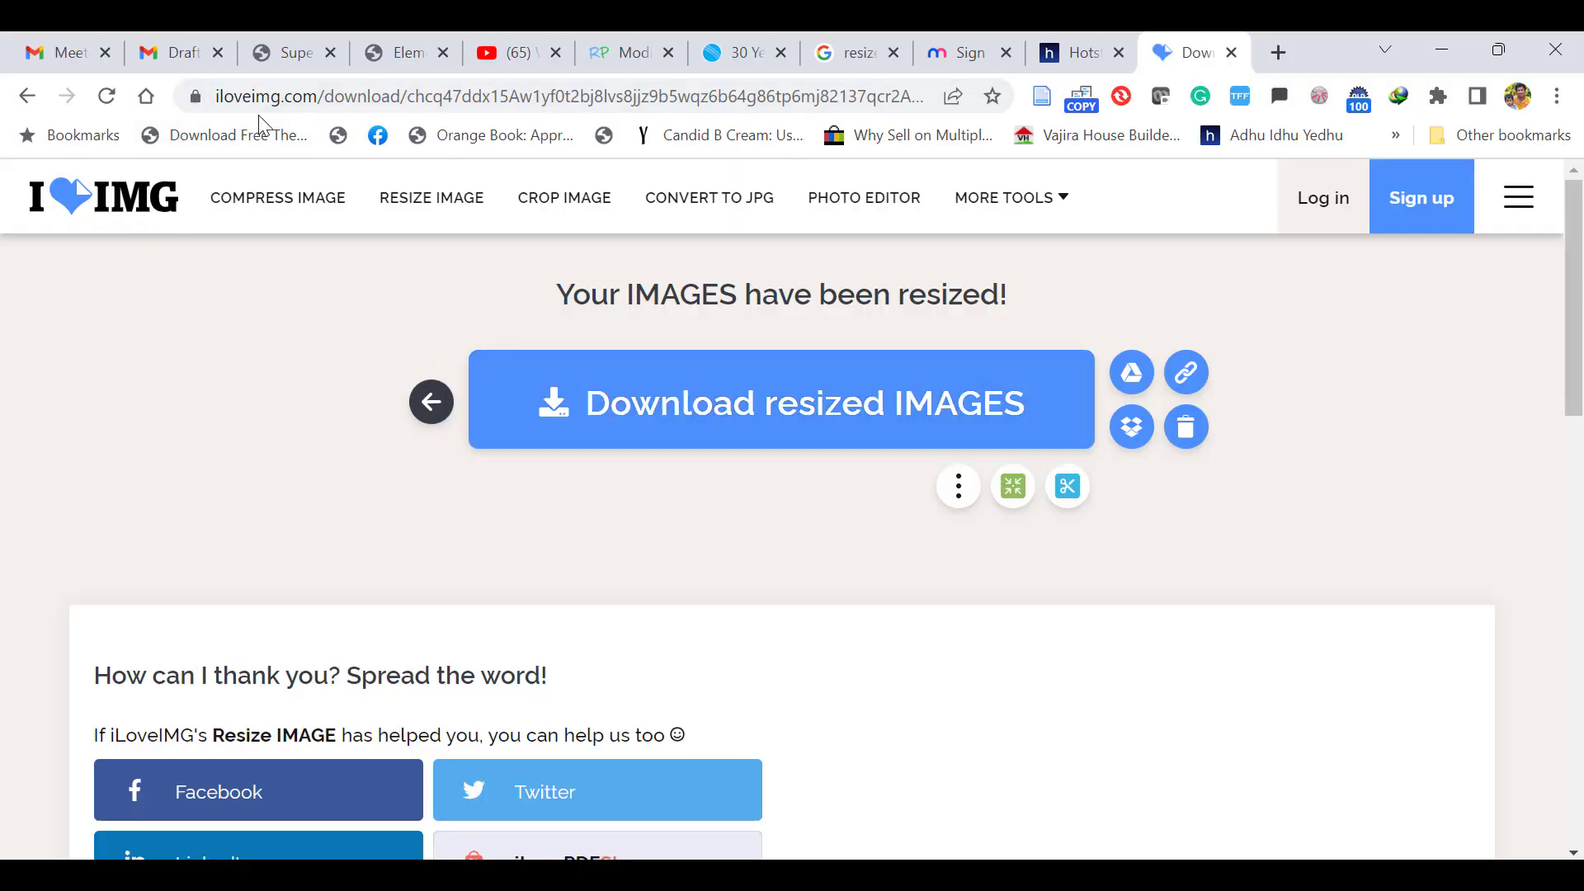
# - Open the Crop IMAGE tool and select world.jpg to crop
pyautogui.click(564, 197)
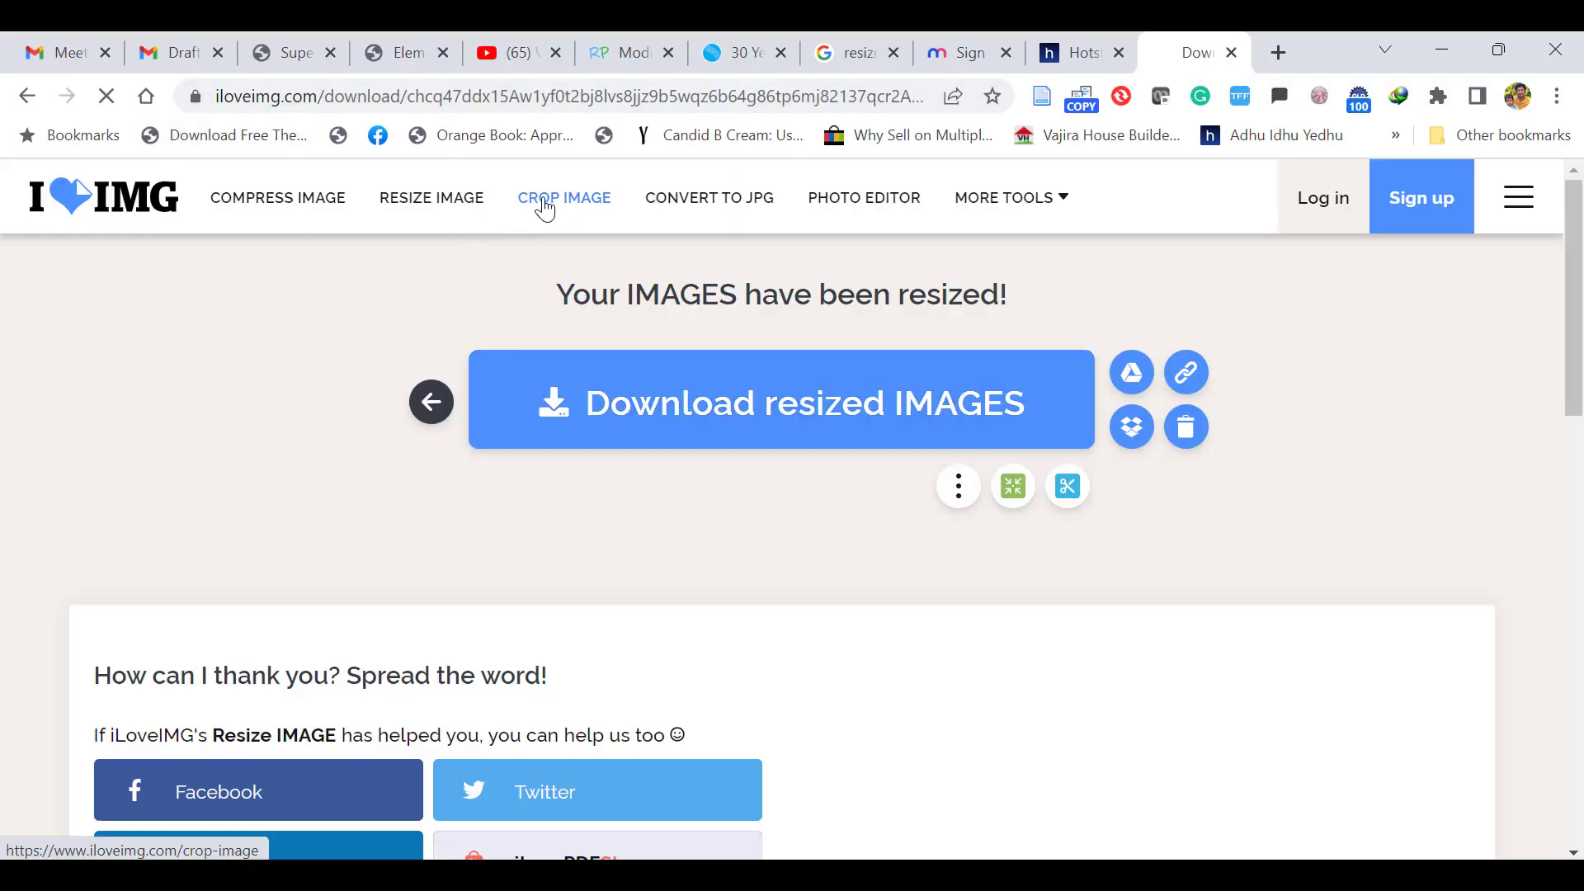
pyautogui.click(564, 197)
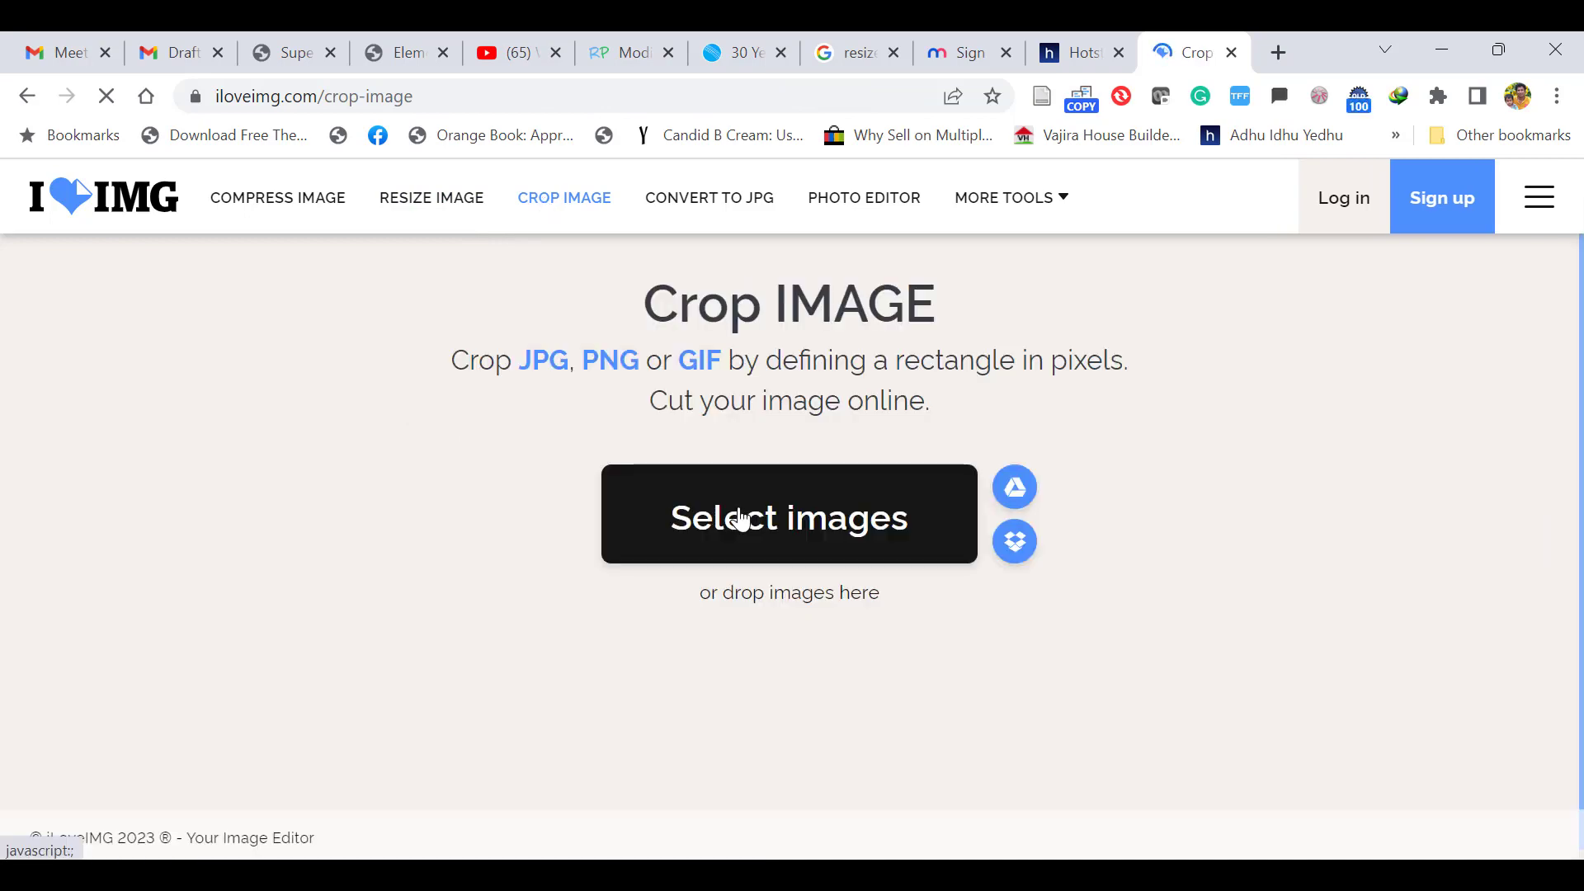
pyautogui.moveTo(573, 600)
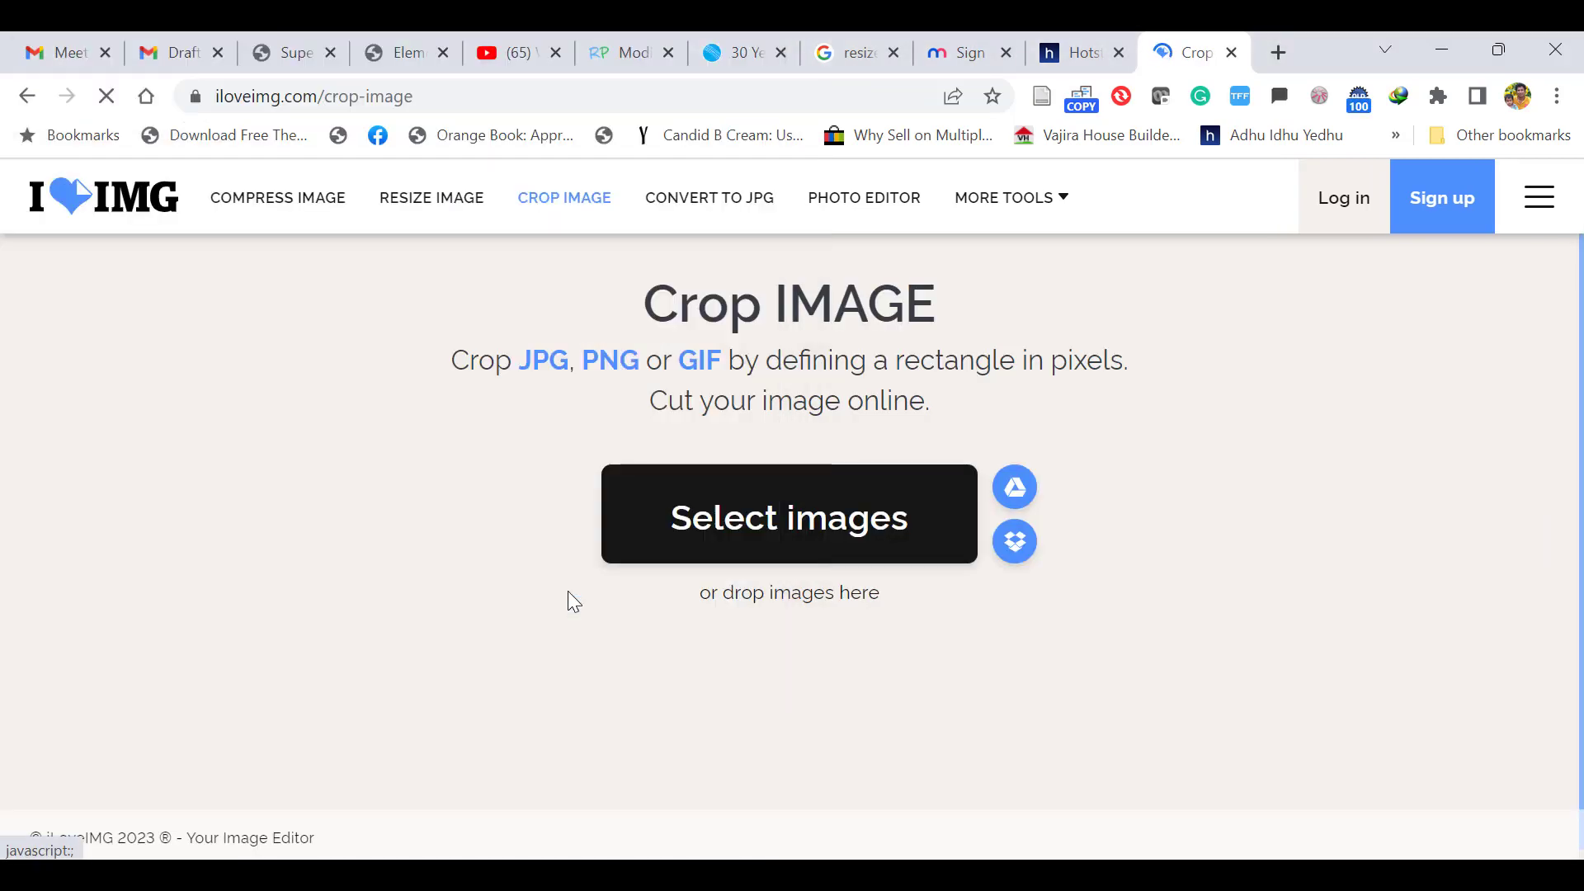
pyautogui.click(788, 516)
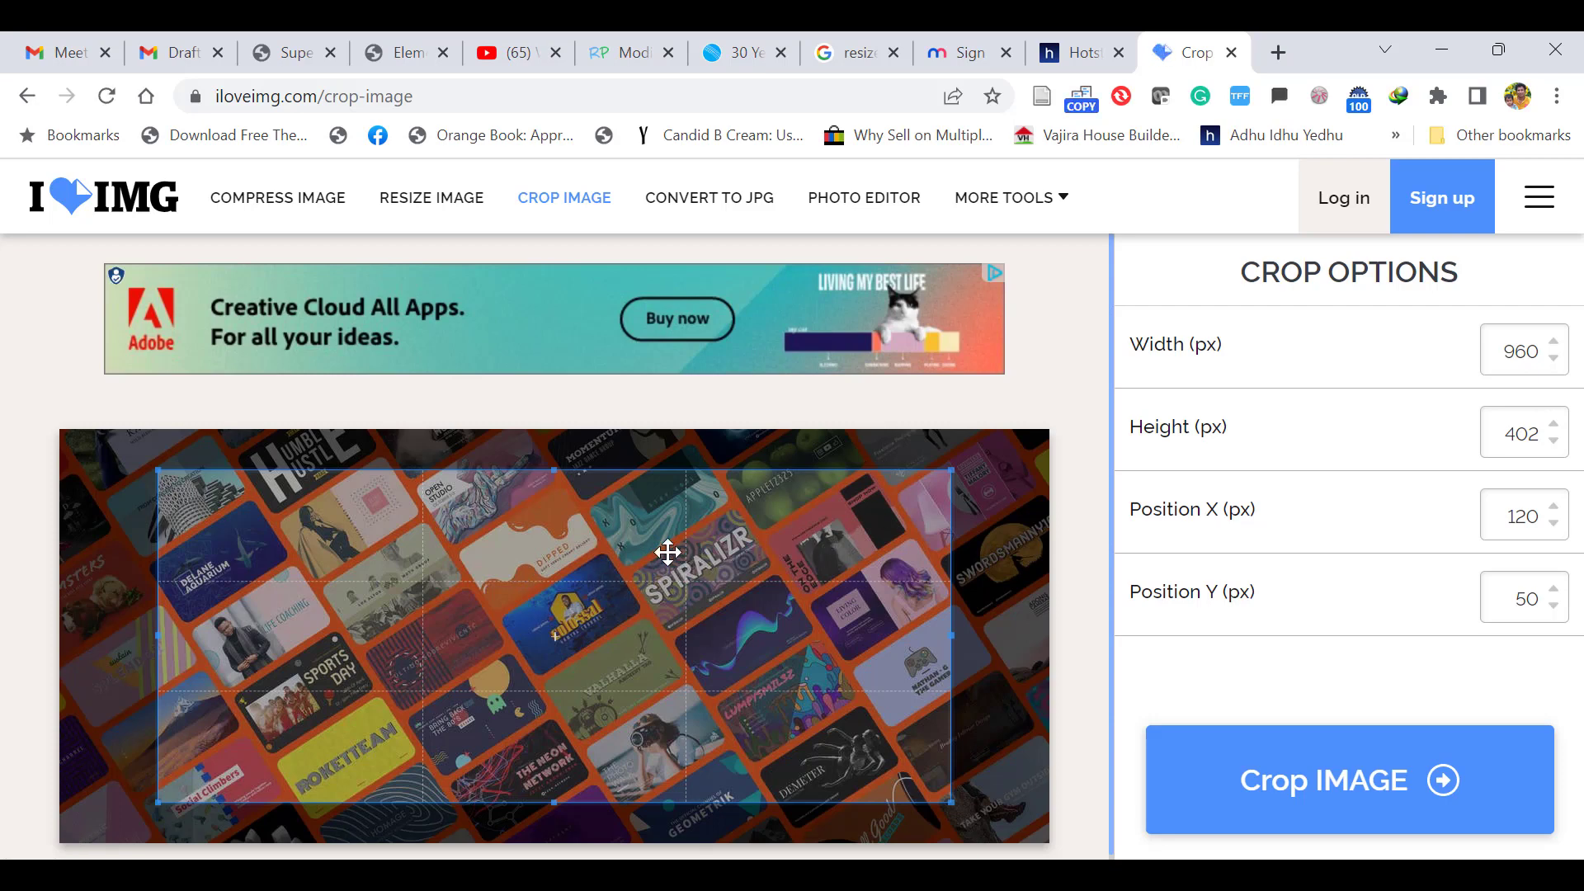
pyautogui.moveTo(886, 478)
pyautogui.write('300')
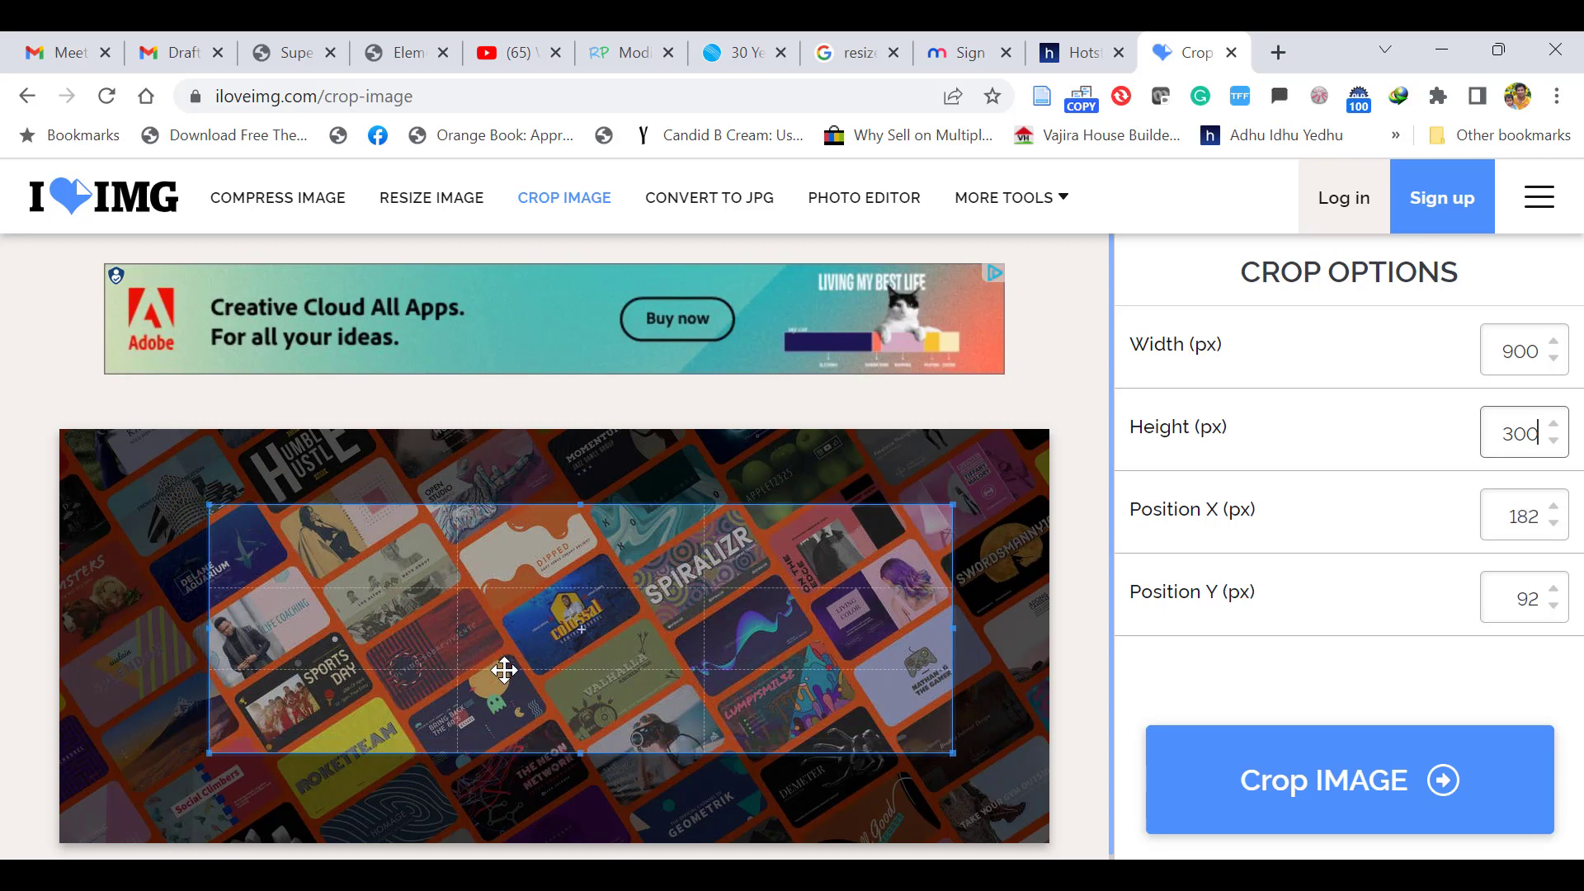
# - Crop world.jpg to a centred 900 × 300 px region
pyautogui.click(1348, 780)
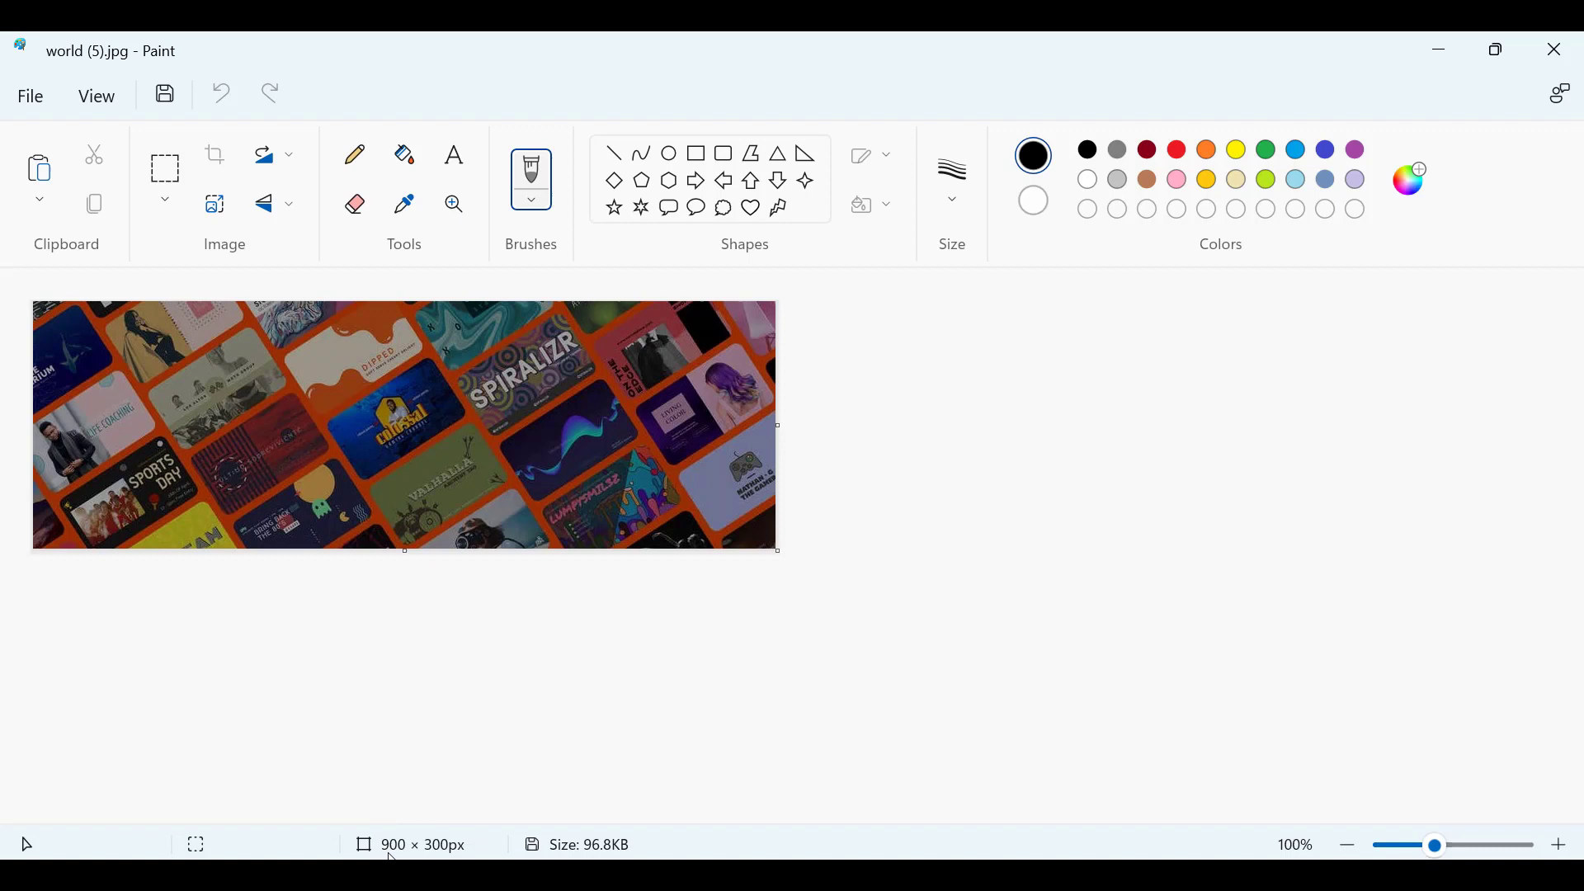
pyautogui.moveTo(131, 414)
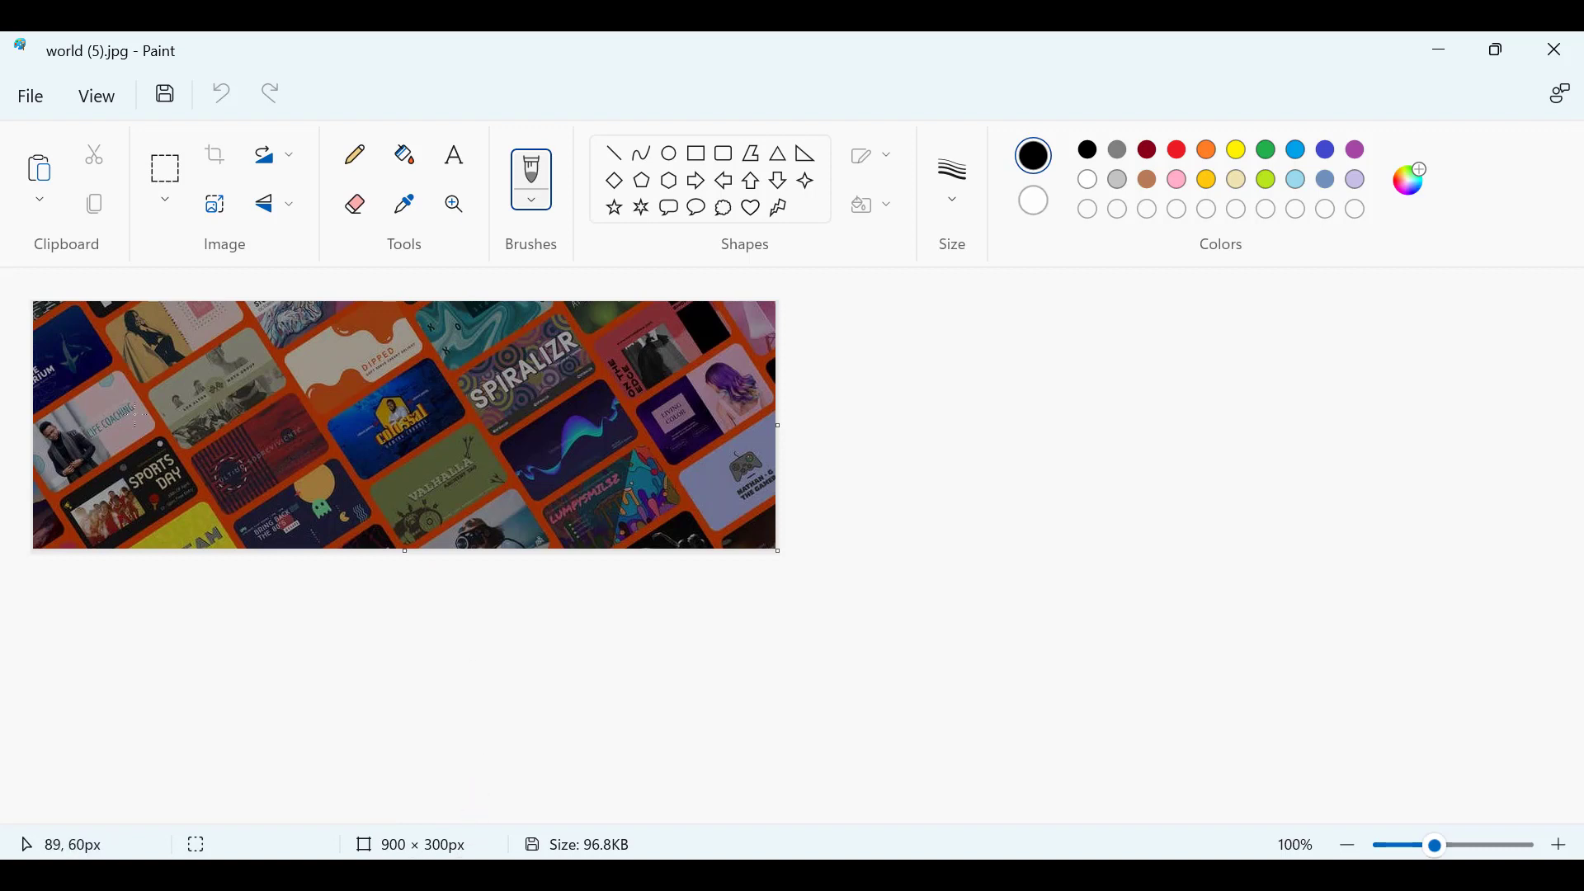
pyautogui.moveTo(8, 535)
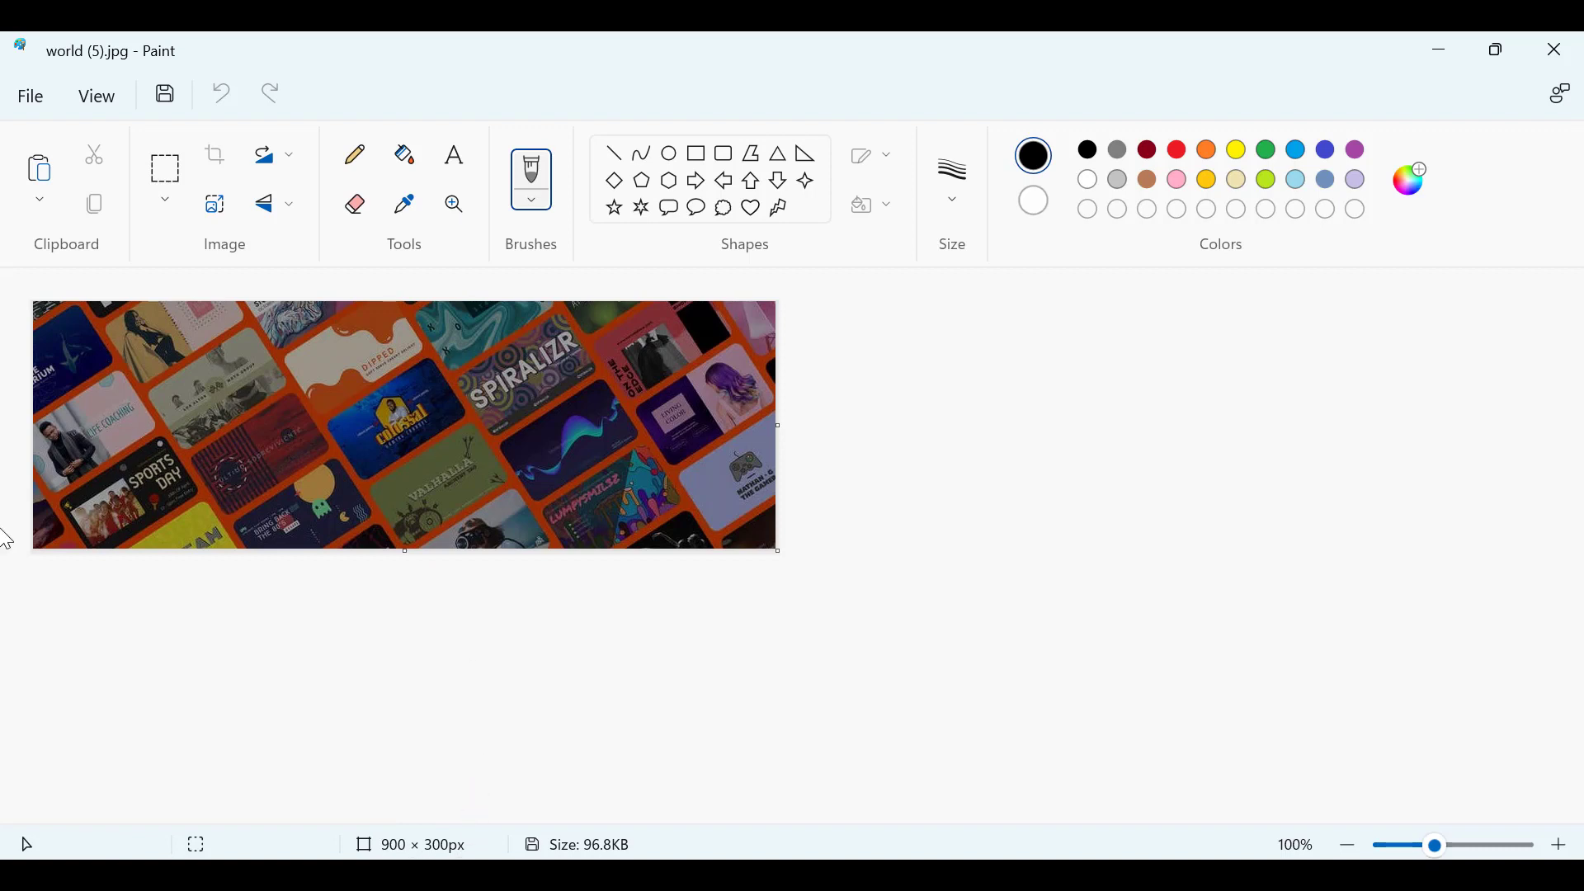